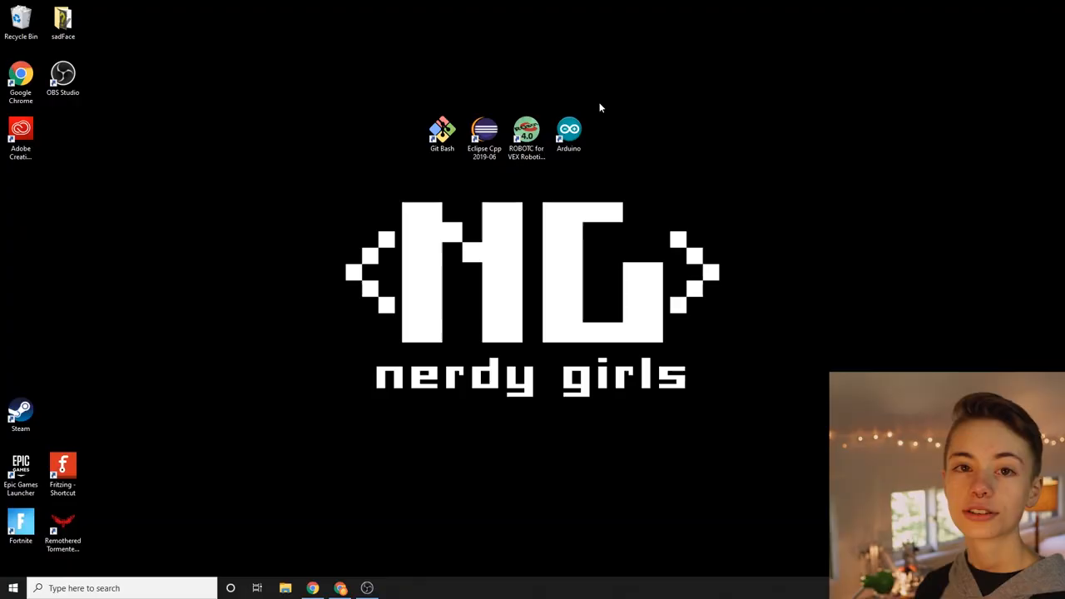
- Launch Arduino and browse File Explorer to C:\Program Files (x86)\Arduino\libraries
double_click(568, 133)
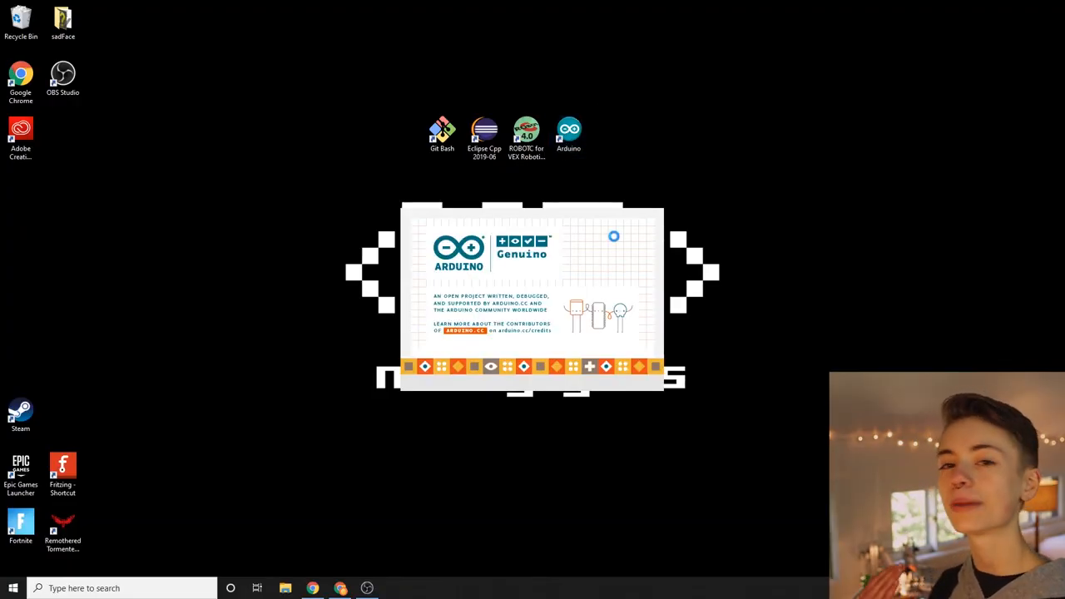
left_click(285, 588)
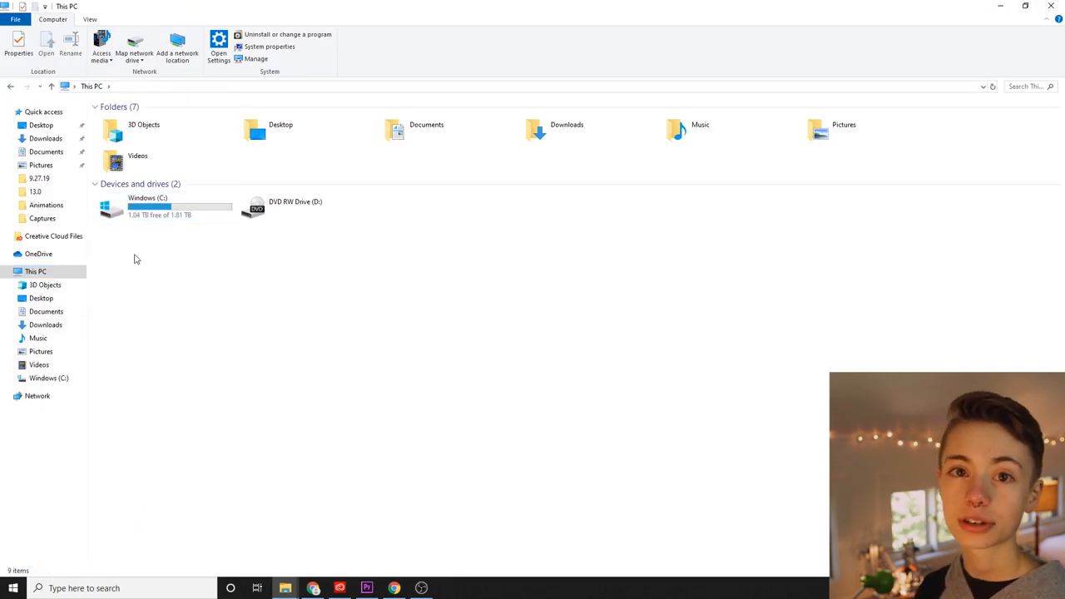
left_click(147, 207)
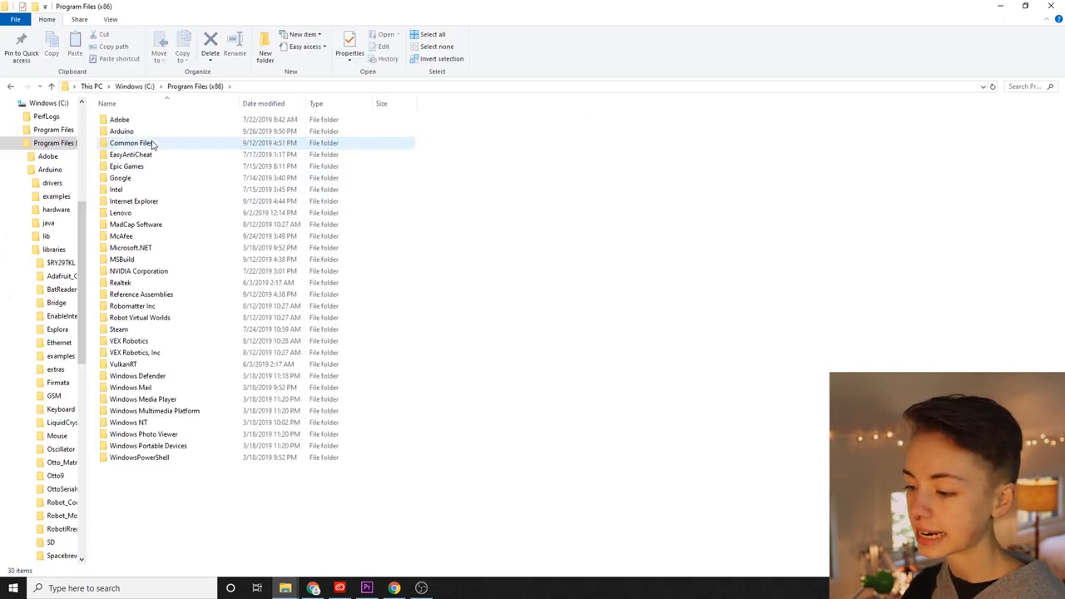
double_click(121, 131)
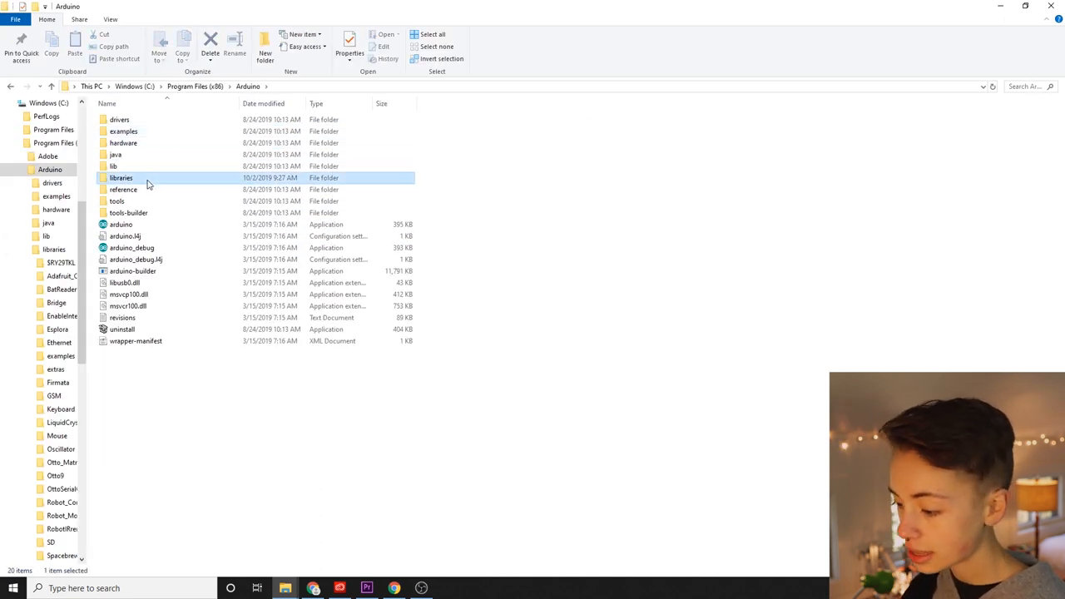
double_click(121, 177)
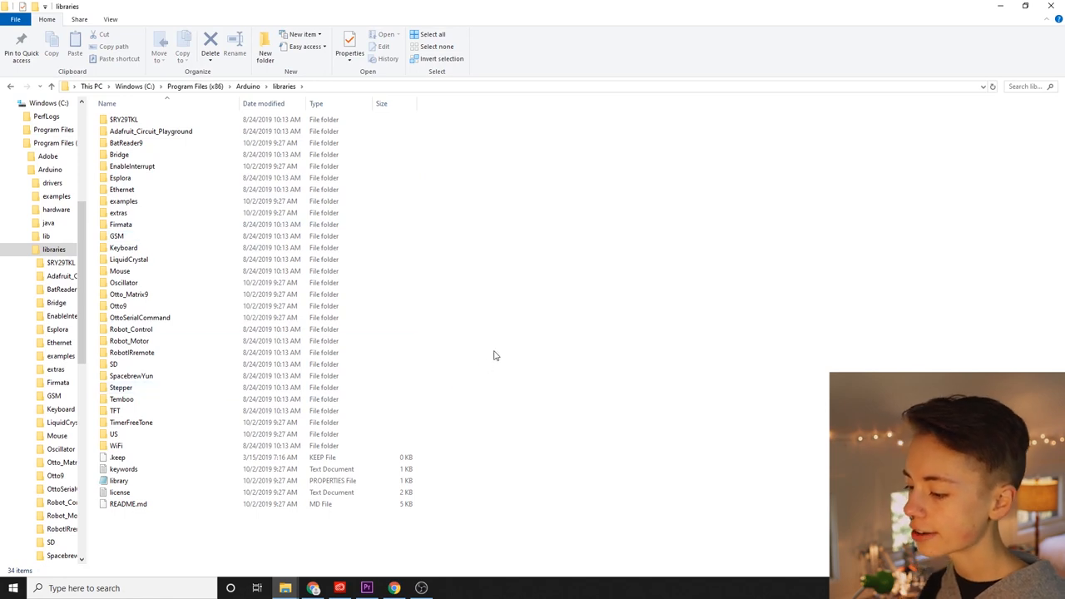
mouse_move(543, 310)
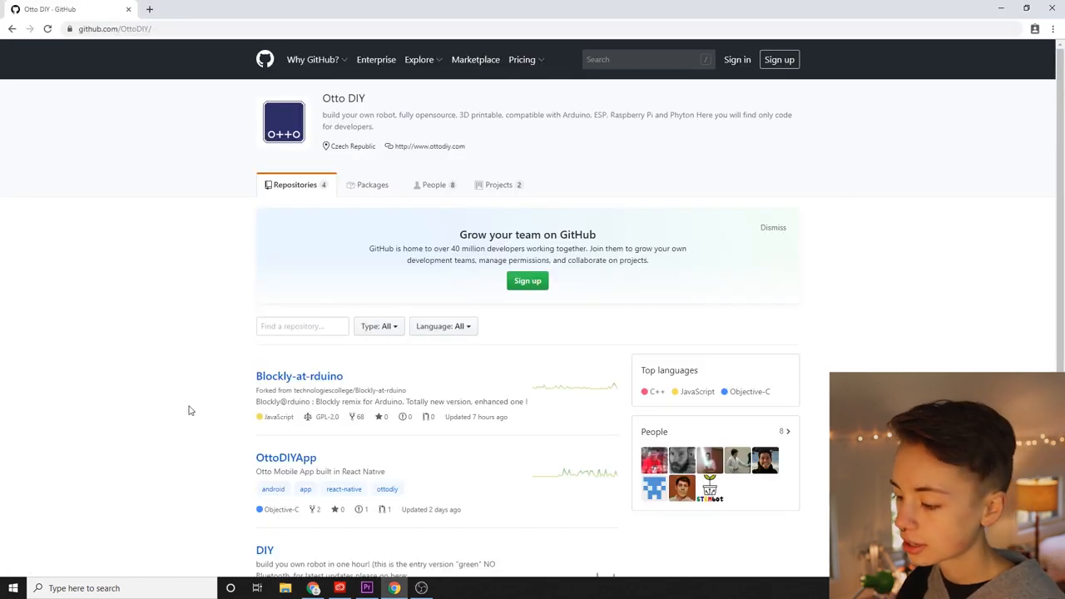
- Download the OttoDIY Libraries repository from GitHub as a ZIP and open it
scroll("down", 3)
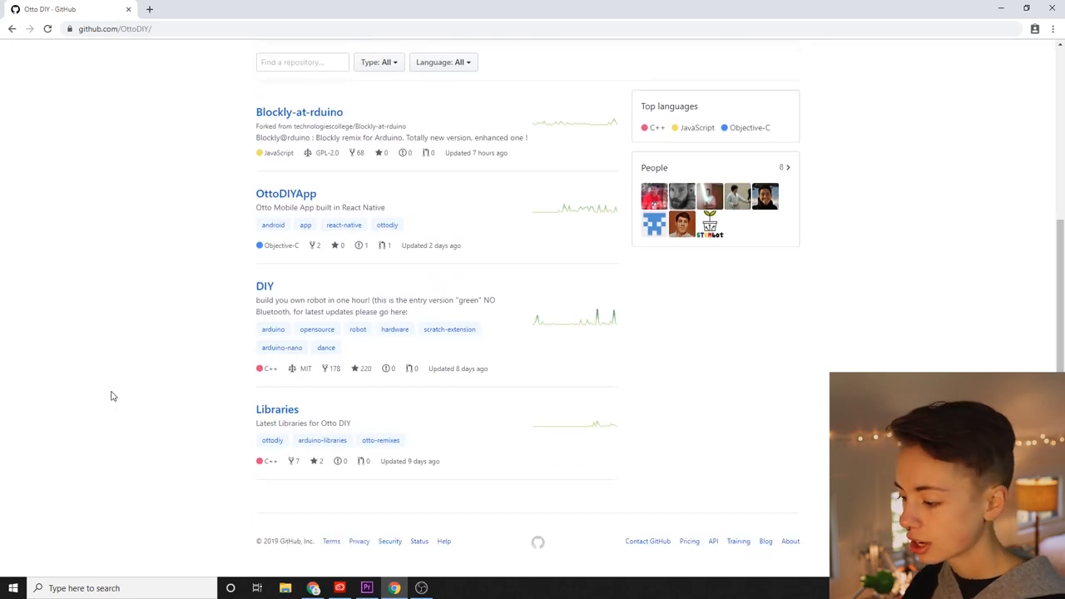
left_click(276, 408)
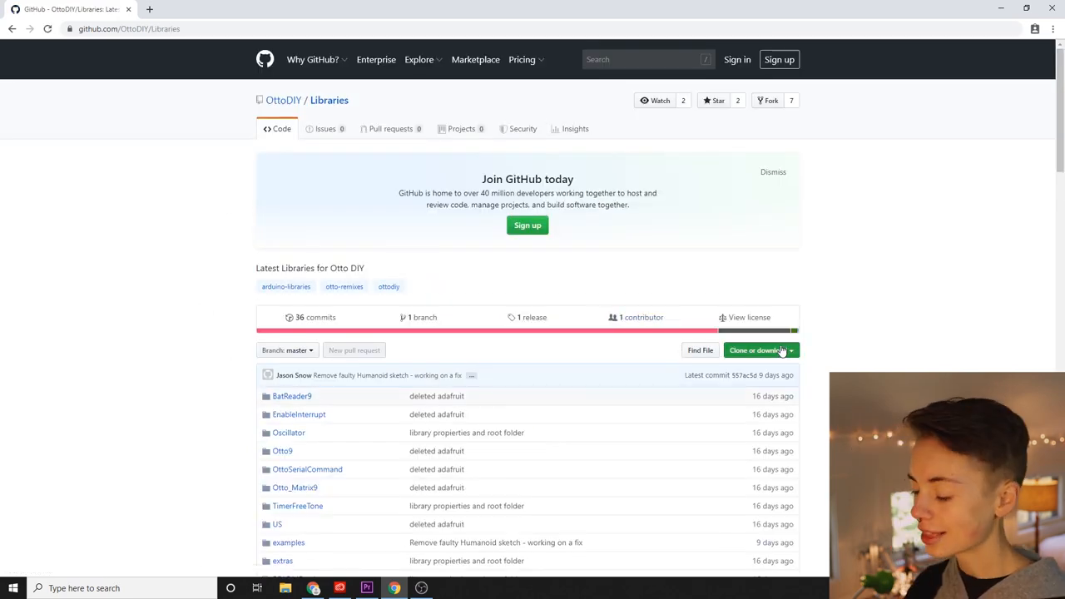
left_click(757, 349)
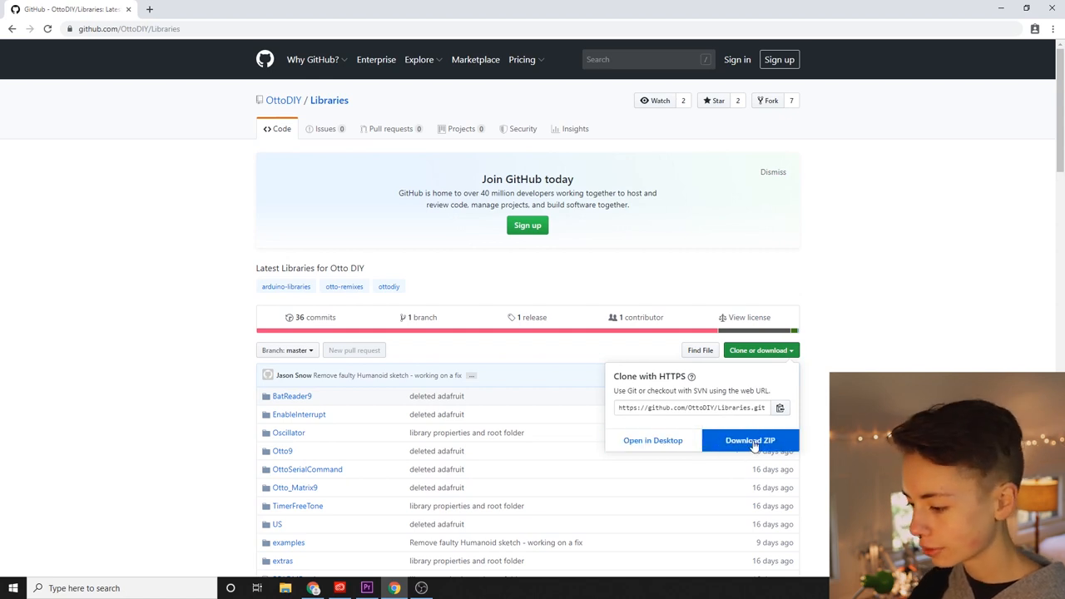
left_click(749, 440)
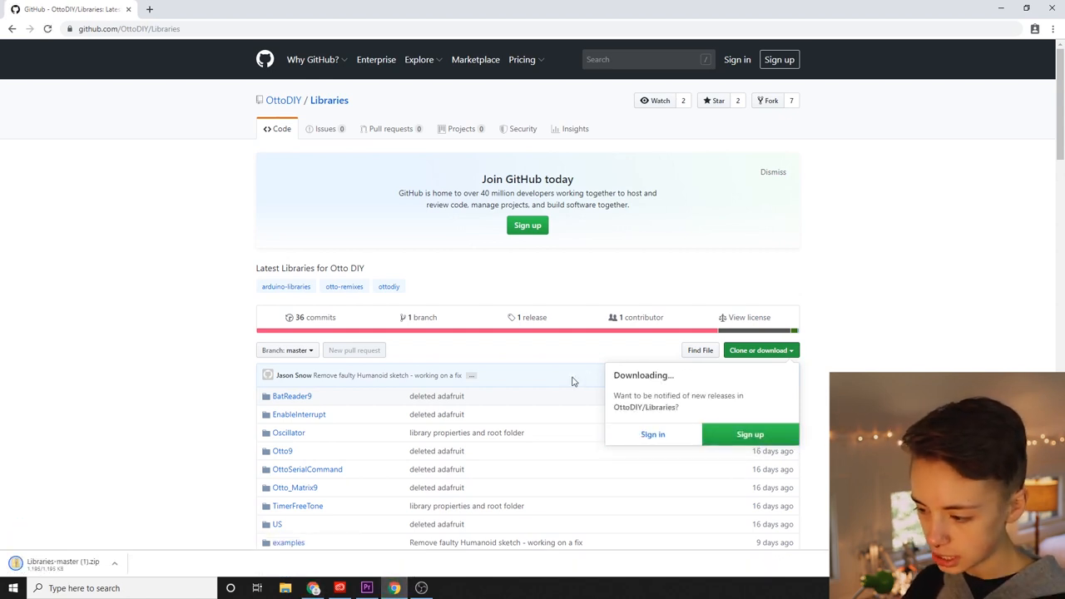
left_click(114, 564)
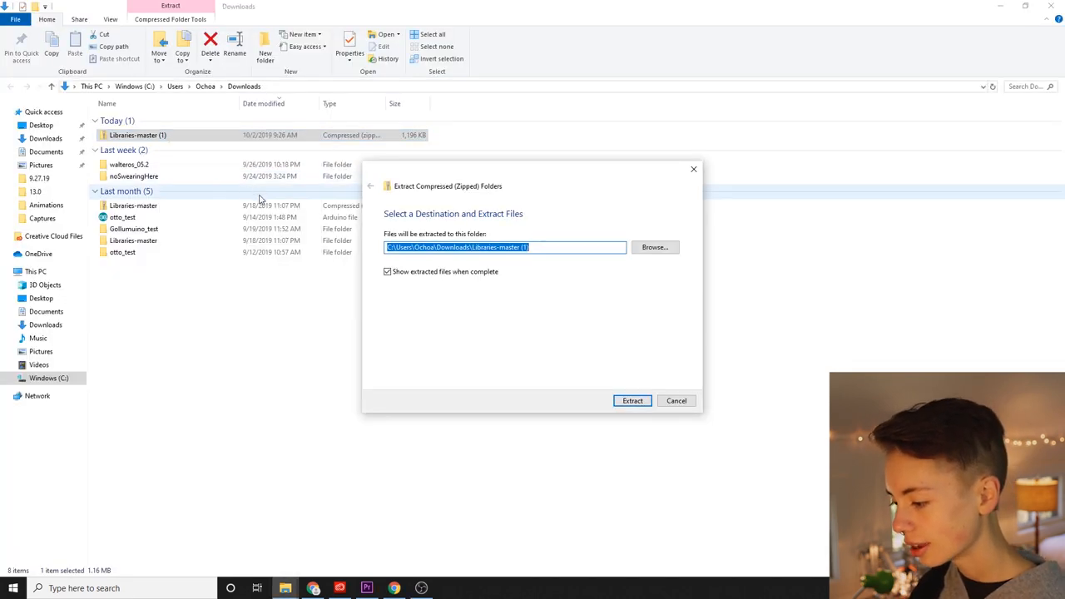
- Extract Libraries-master and move its contents into Arduino\libraries, granting administrator permission
left_click(632, 400)
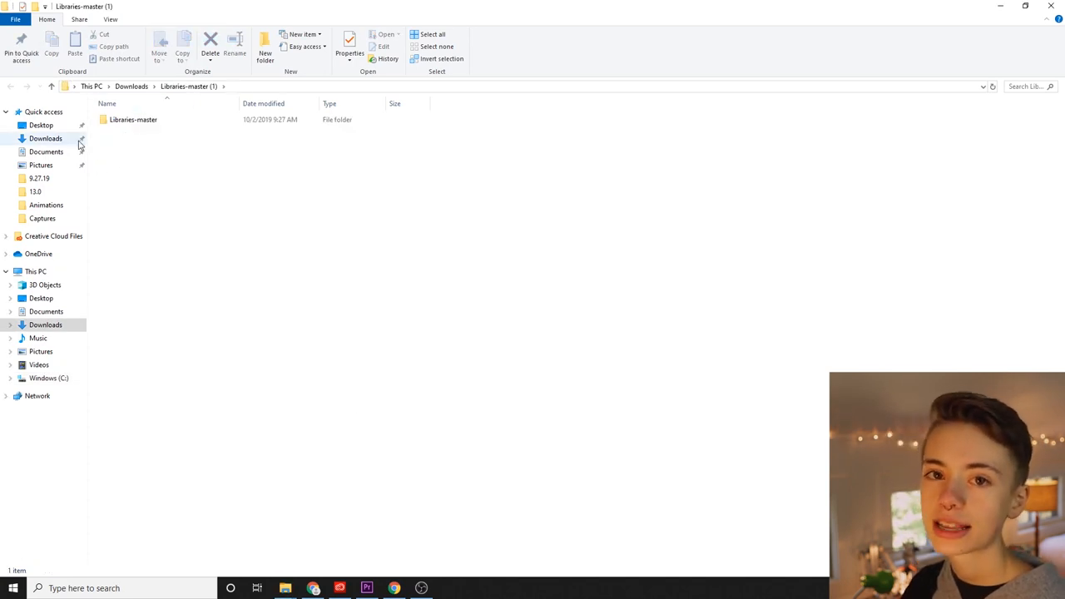
double_click(133, 119)
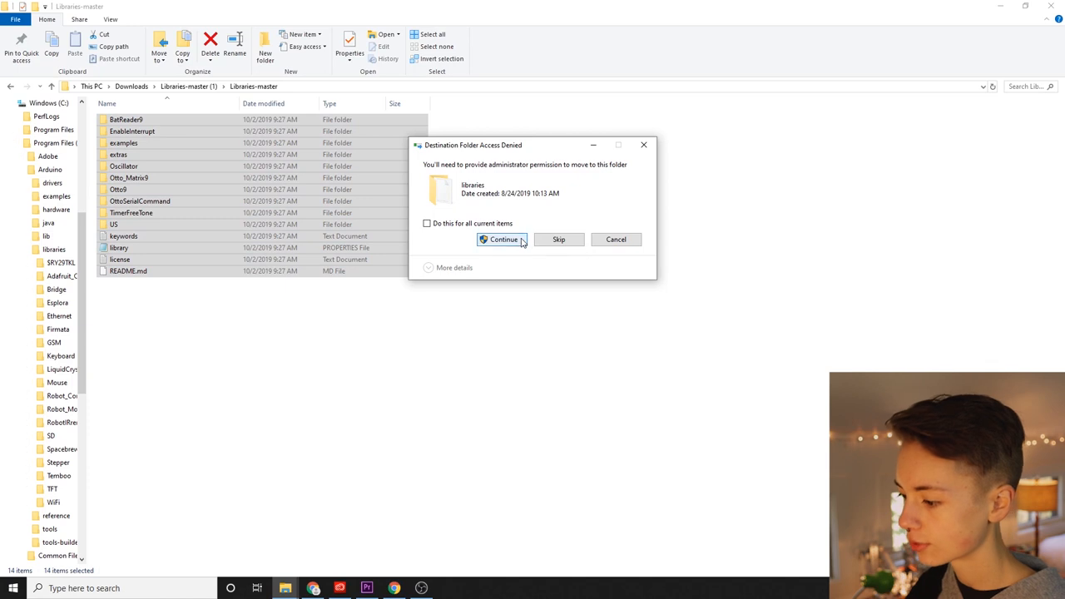
left_click(502, 239)
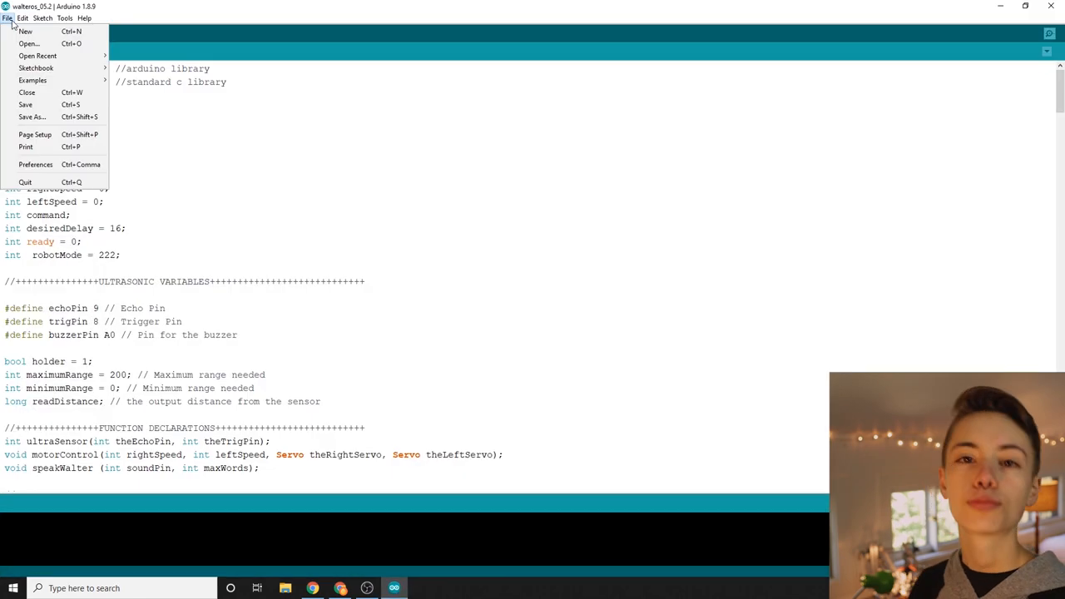
- Save the new sketch as yeehawOtto and add #include <Servo.h>
left_click(32, 117)
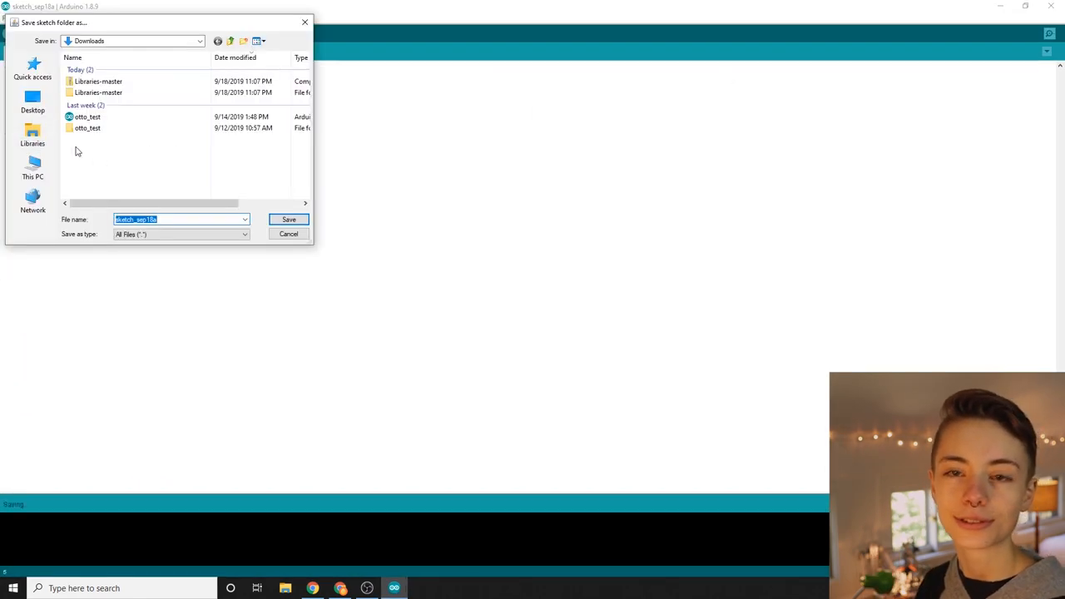
left_click(288, 219)
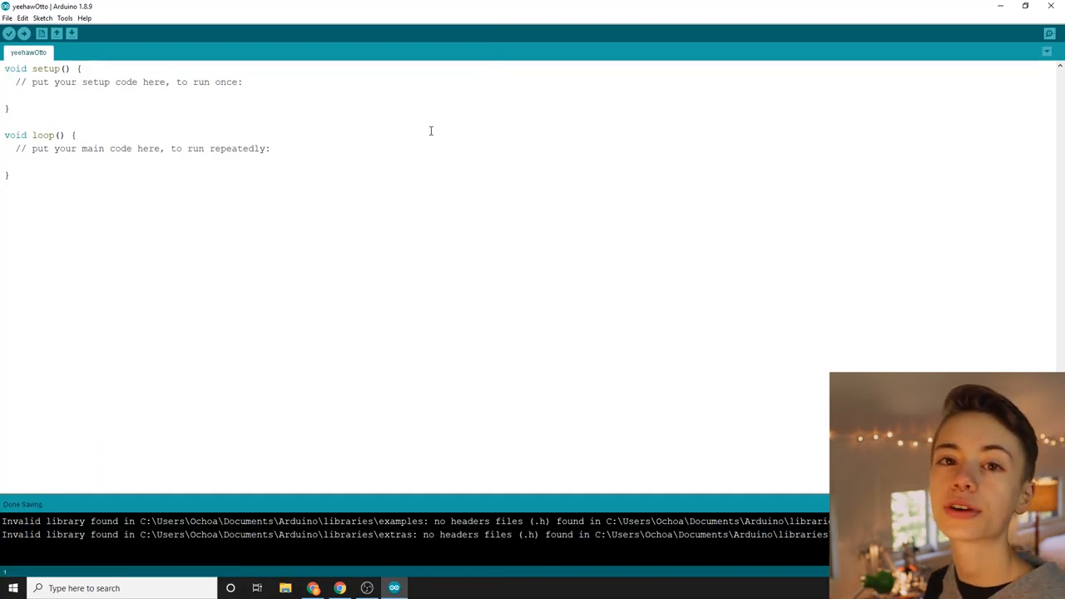
type("#include")
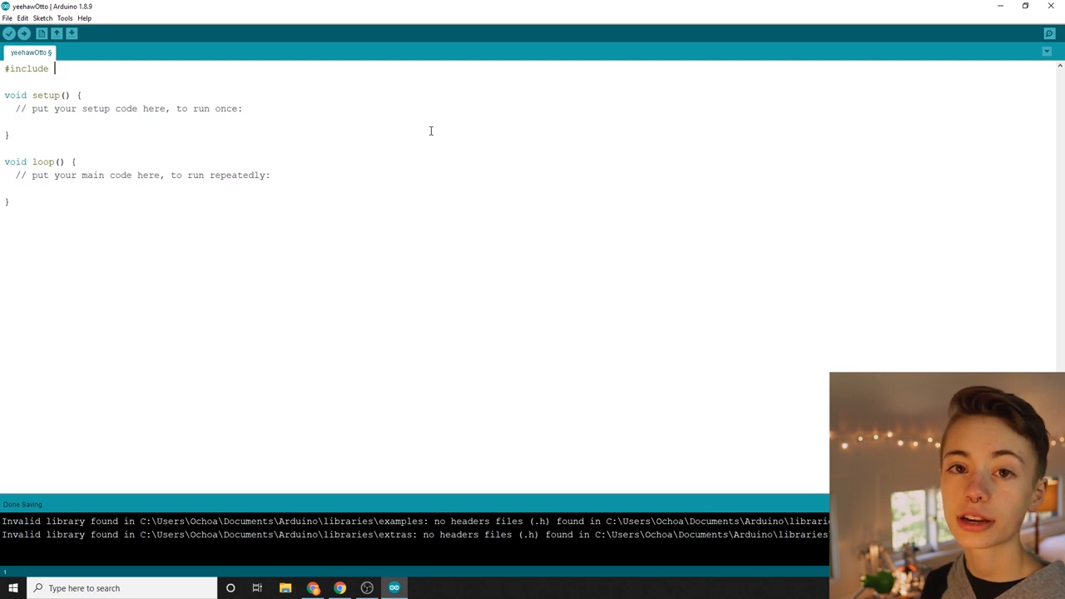
type("<Servo.h>")
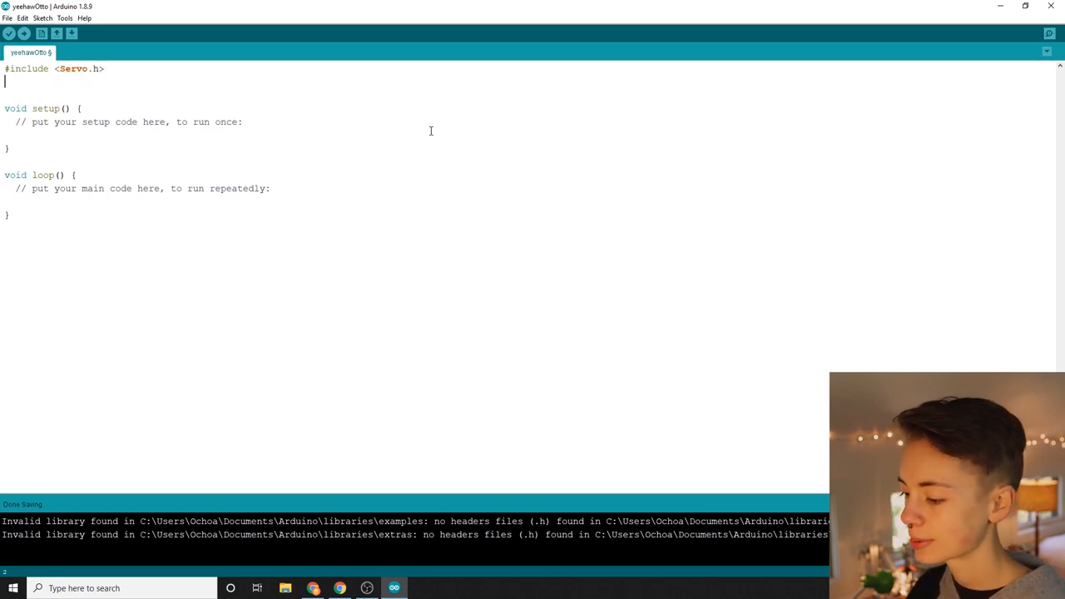
- Add #include lines for Oscillator.h and Otto9.h
type("#inclu")
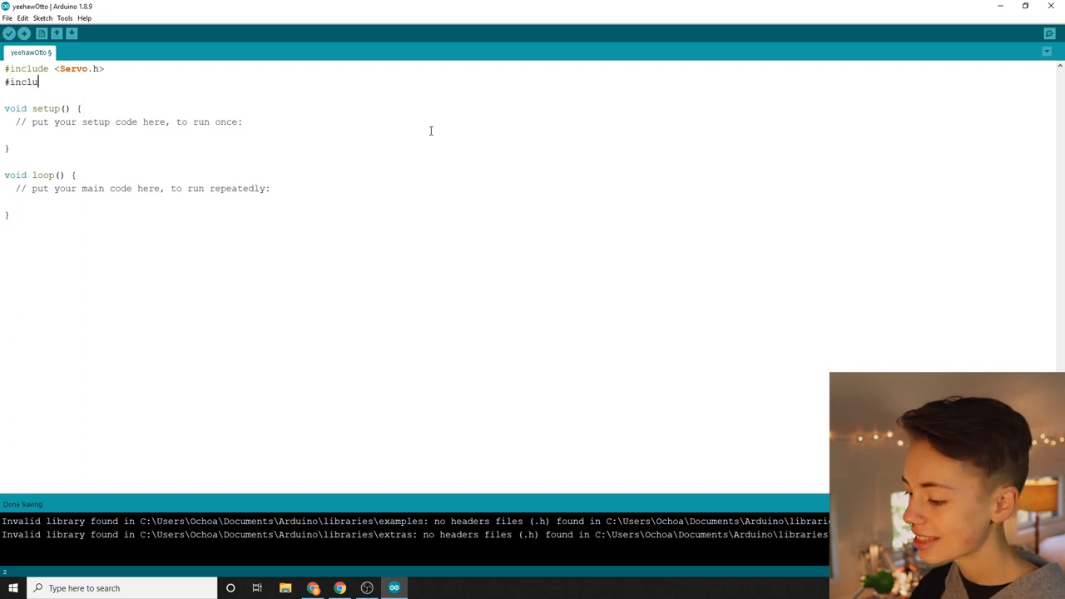
type("de <>")
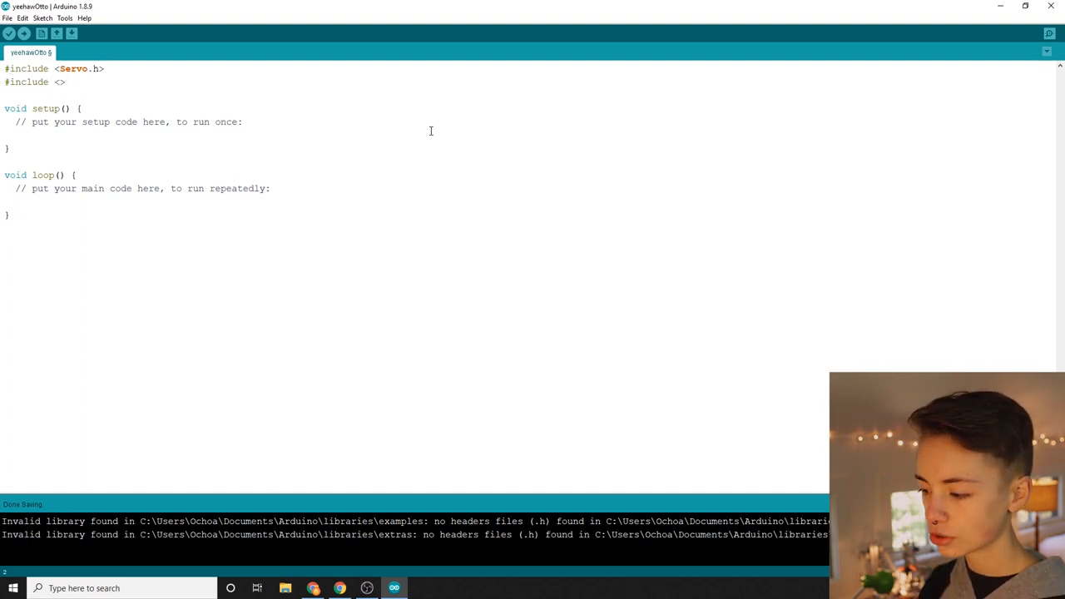
type("Oscillator.h")
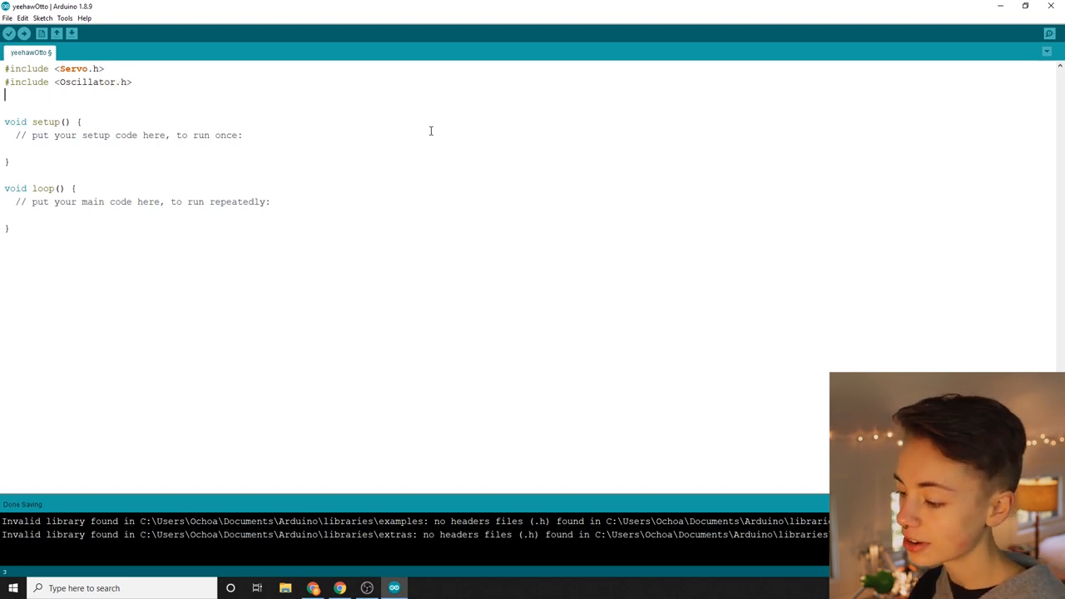
type("#include")
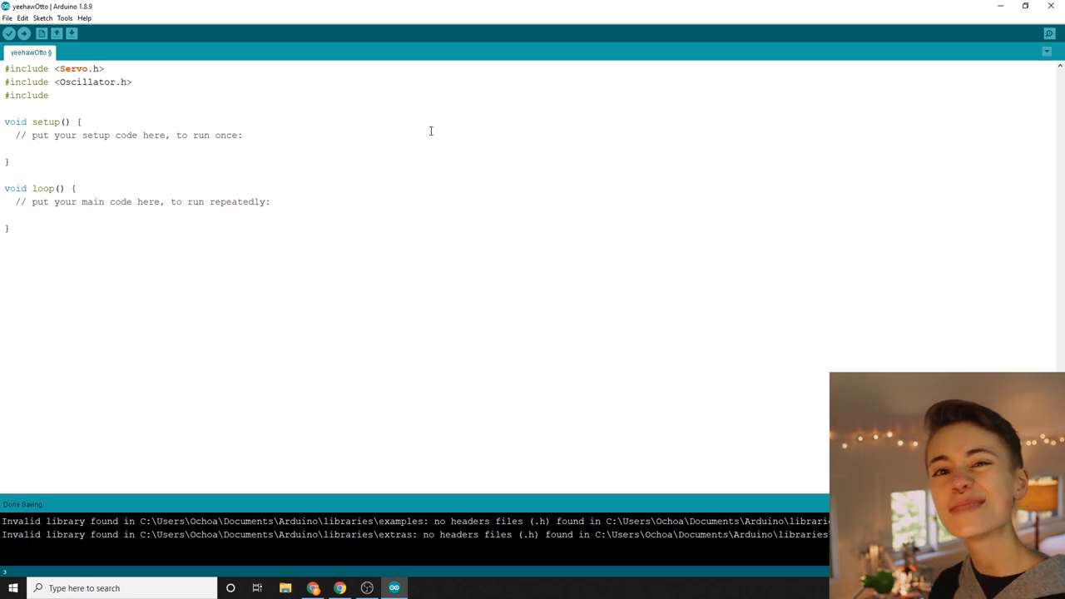
type("<Otto>")
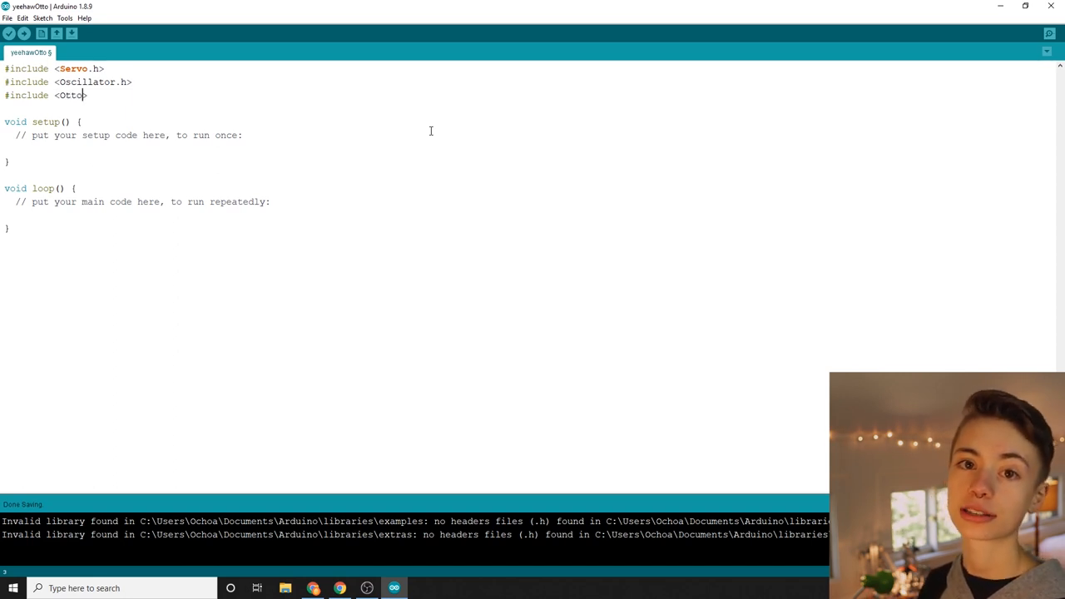
type("9.h>")
type("O")
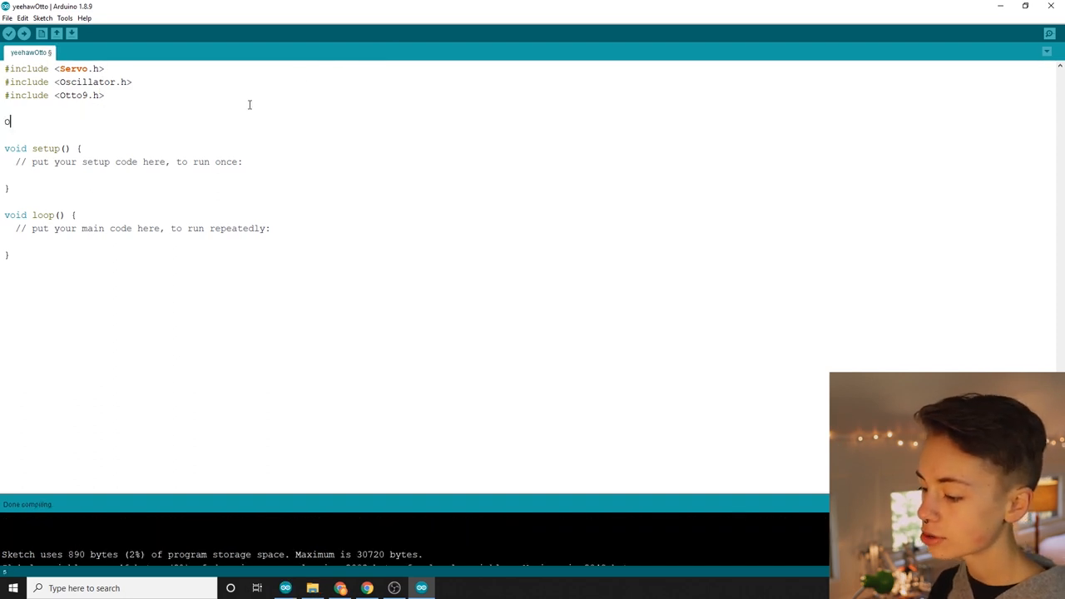
- Declare 'Otto9 Otto; // This is Otto!' and call Otto.init(); inside setup()
type("tto9 Otto;")
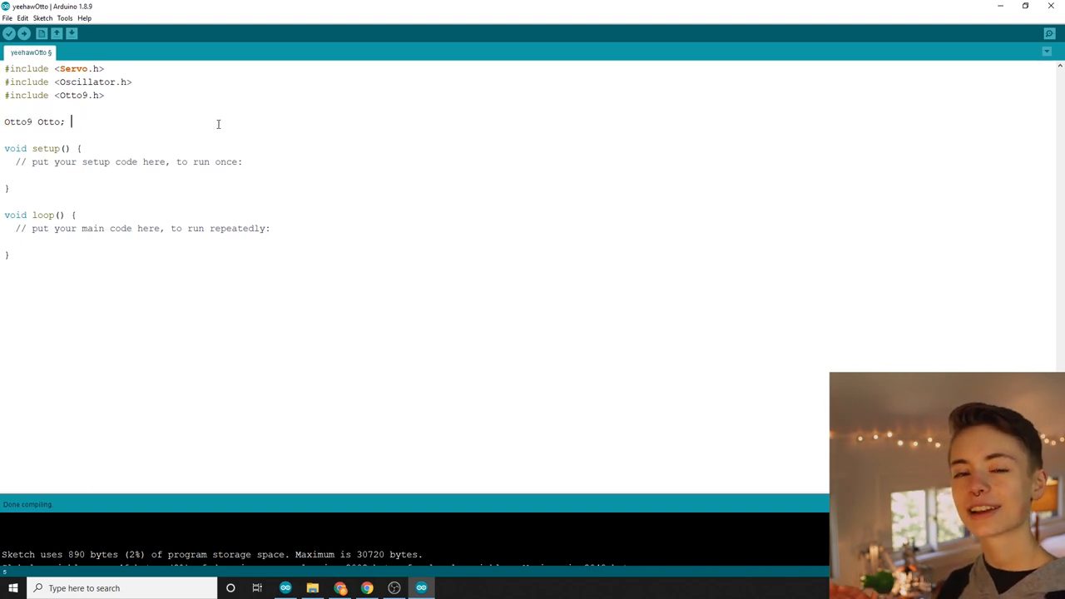
type("// This is o")
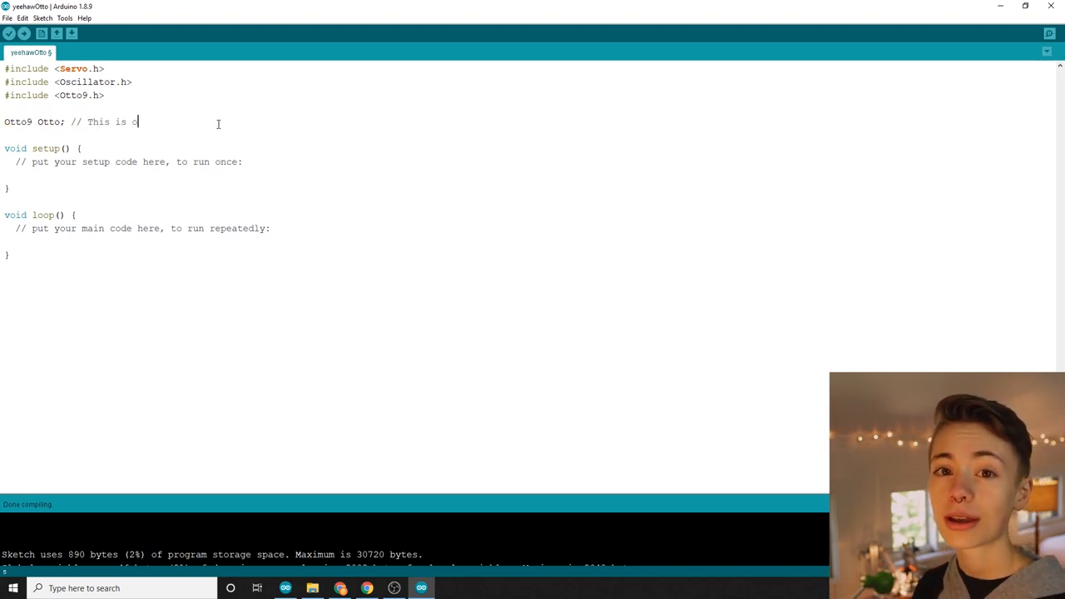
type("tto!")
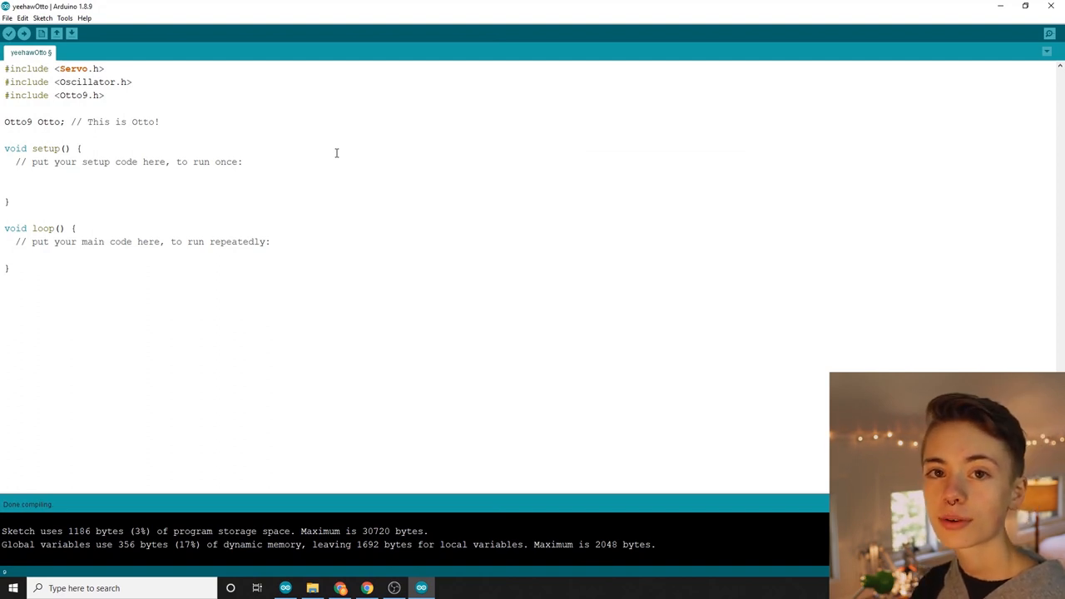
type("Otto")
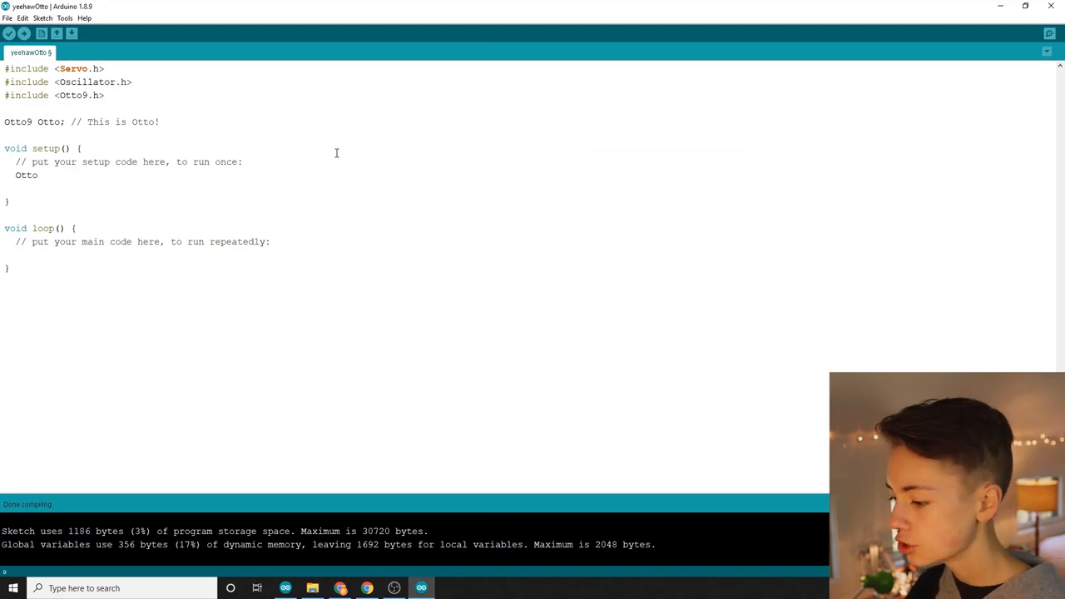
type(".init();")
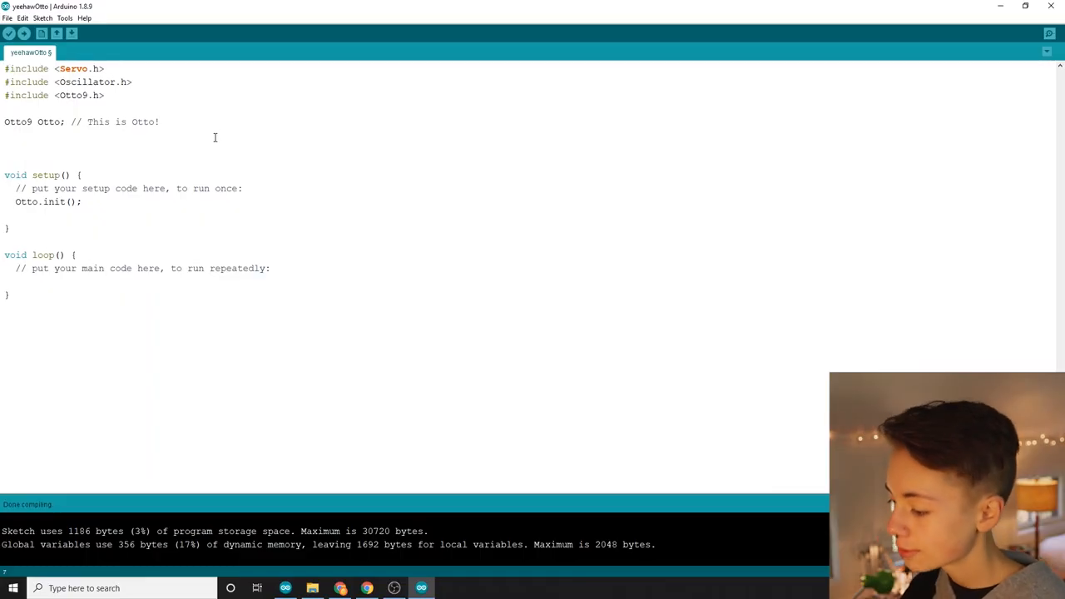
- Declare byte pins leftLeg 2, rightLeg 3, leftFoot 4, rightFoot 5, and start buzzer
type("byte")
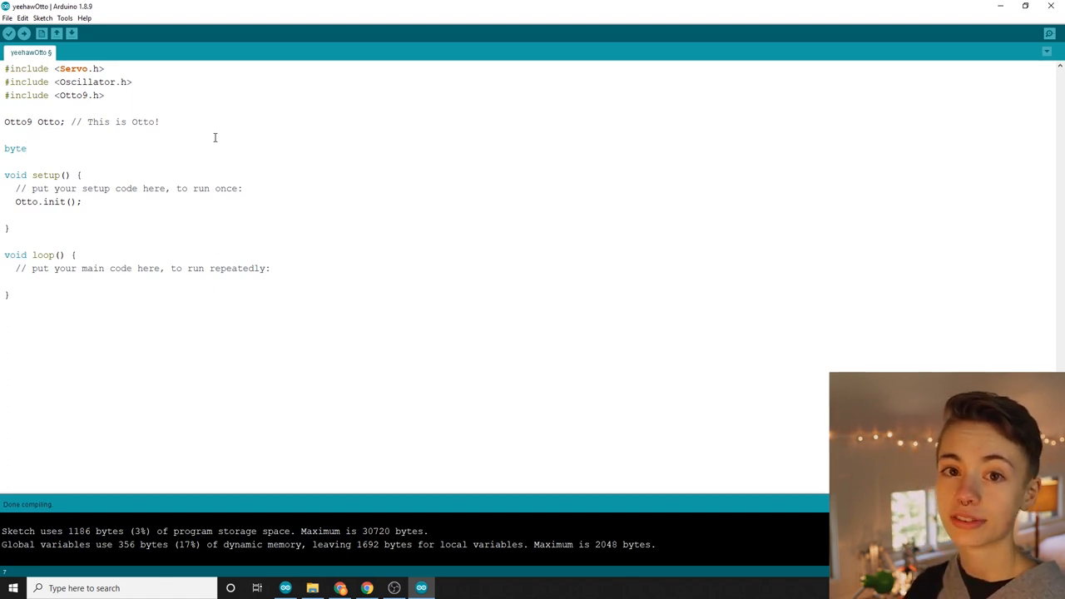
type("left")
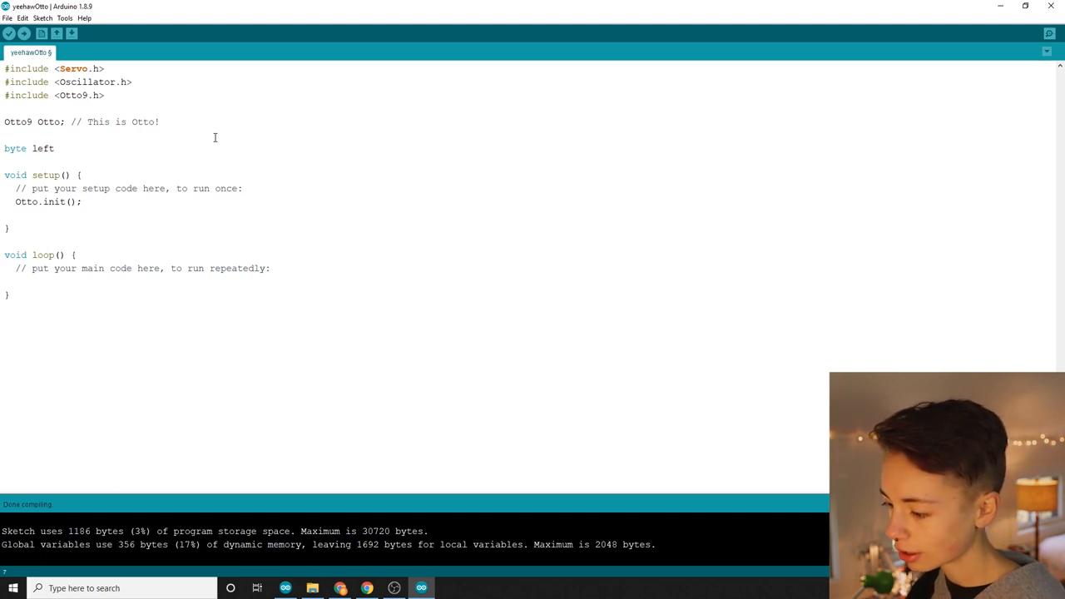
type("Leg")
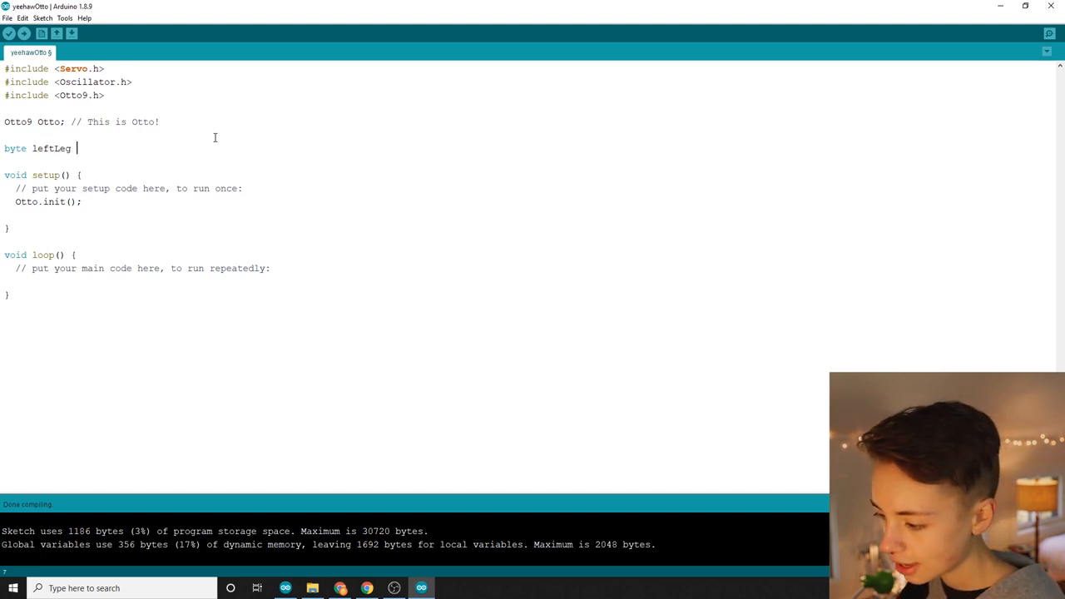
type("= 2;")
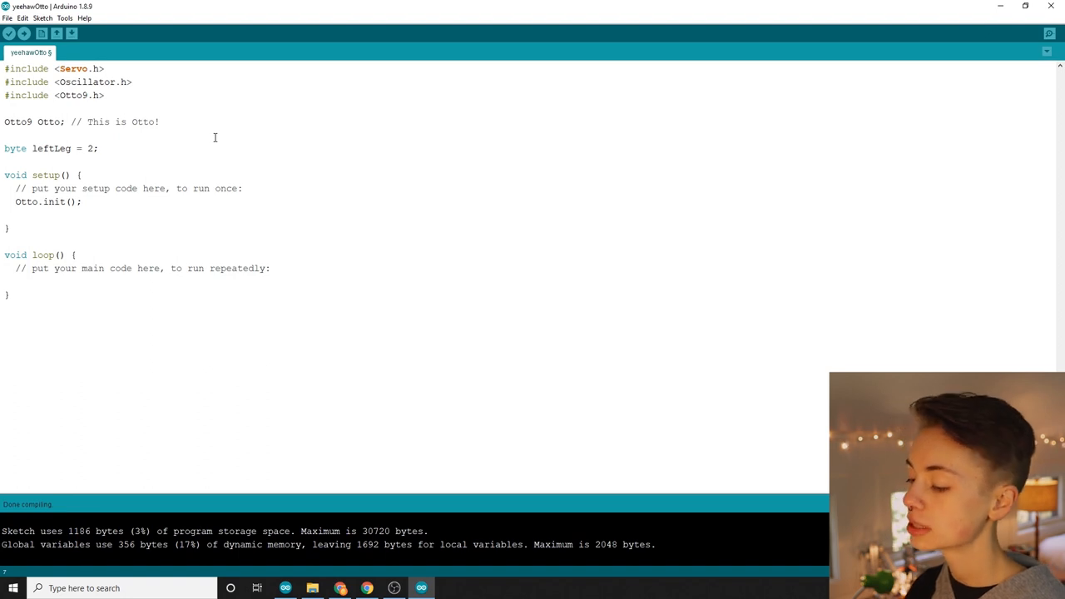
type("byte right")
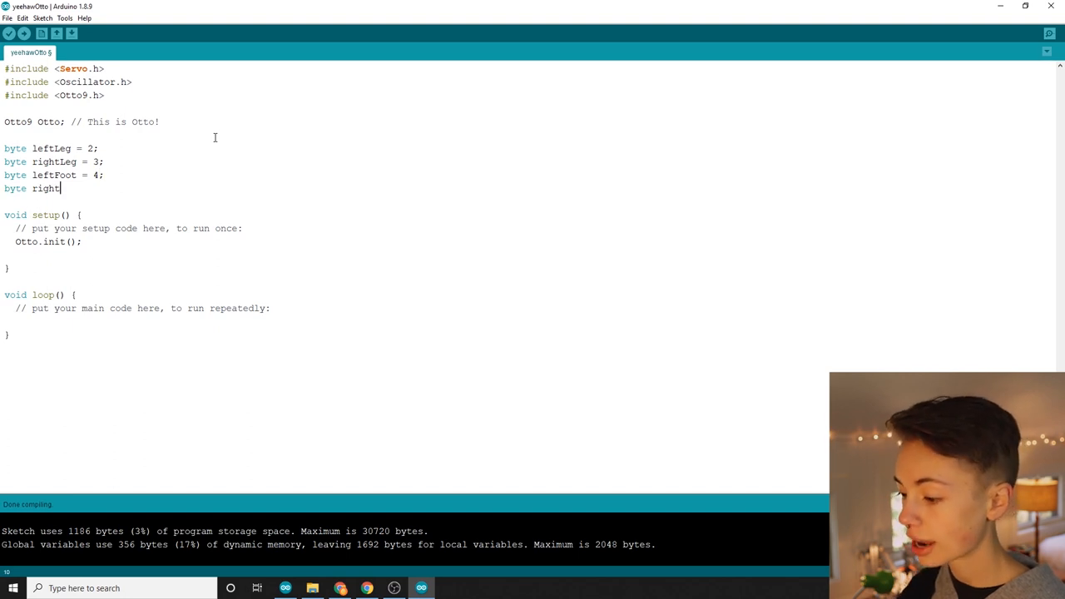
type("Foot = 5;")
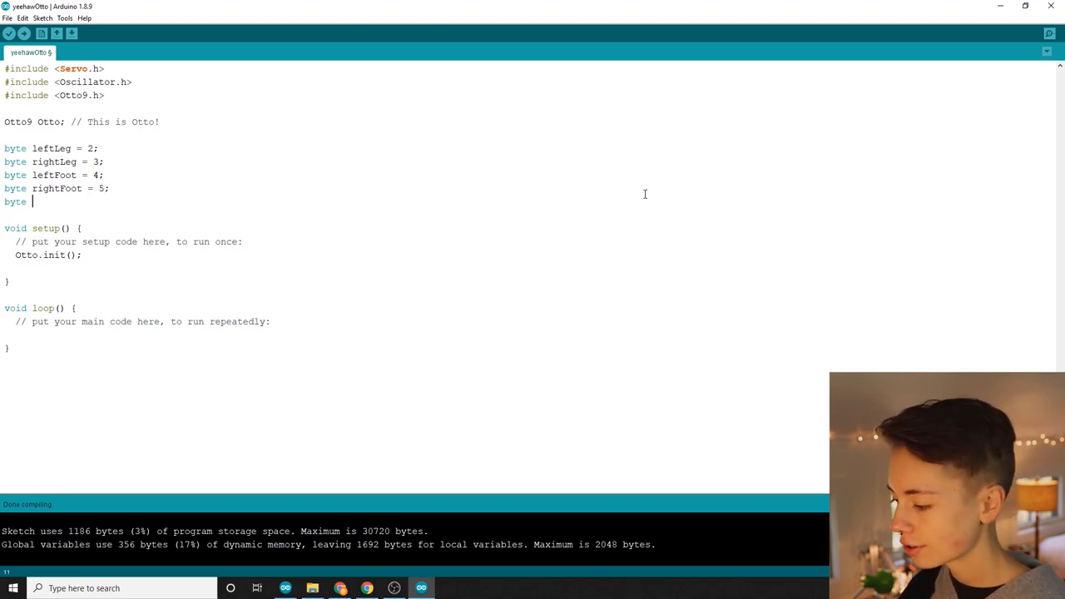
type("buzzer =")
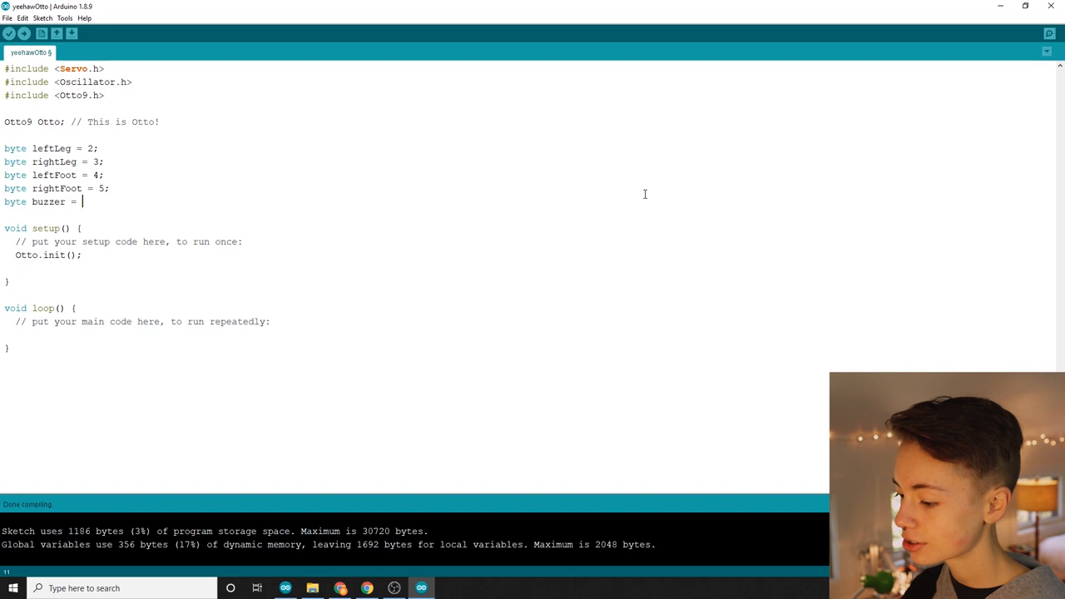
- Set buzzer 12, trigPin 8, echoPin 9, and pass all pins, false, 0 to Otto.init()
type("12;")
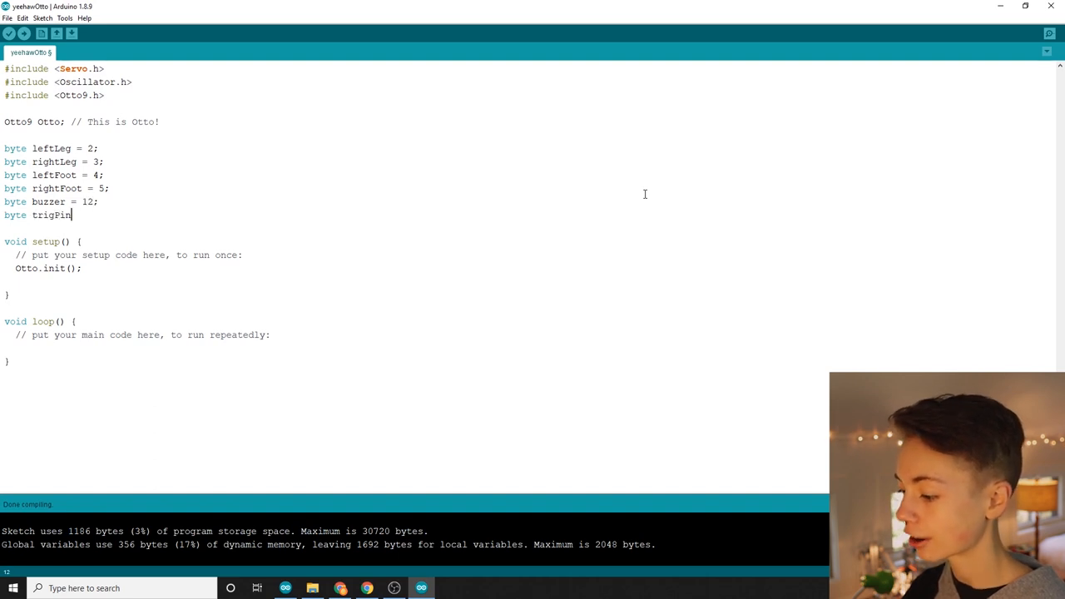
type("= 8;")
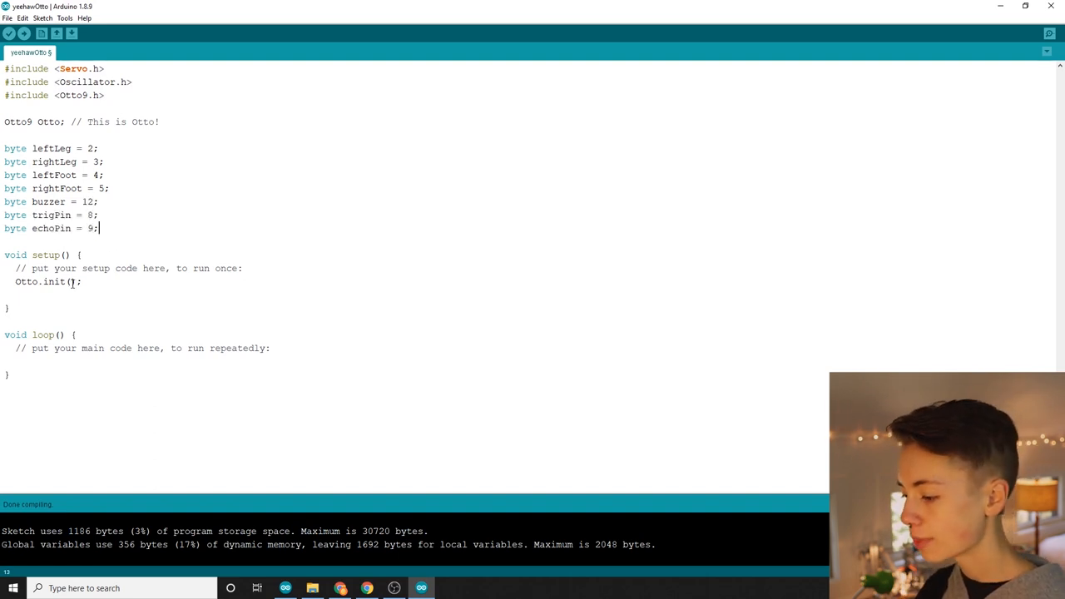
type("leftLeg, rightLeg")
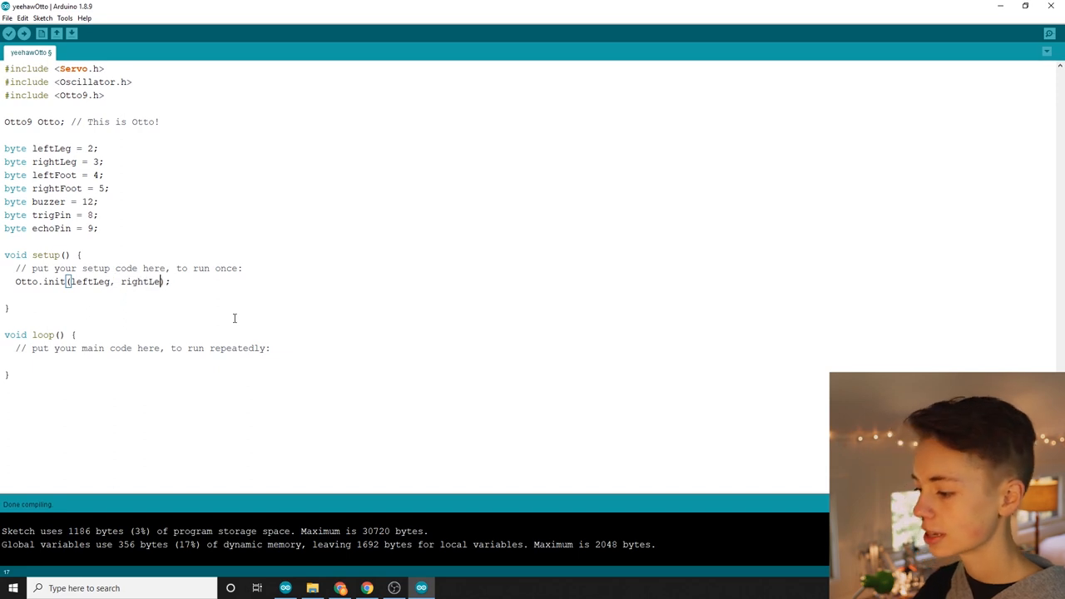
type(", leftFoot, right")
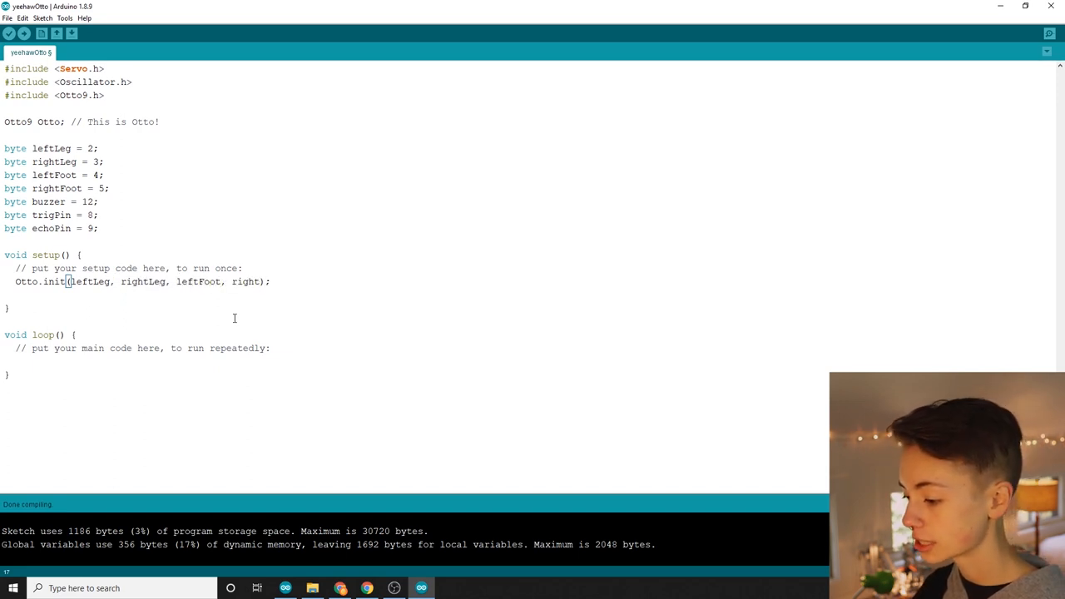
type("rightFoot, false")
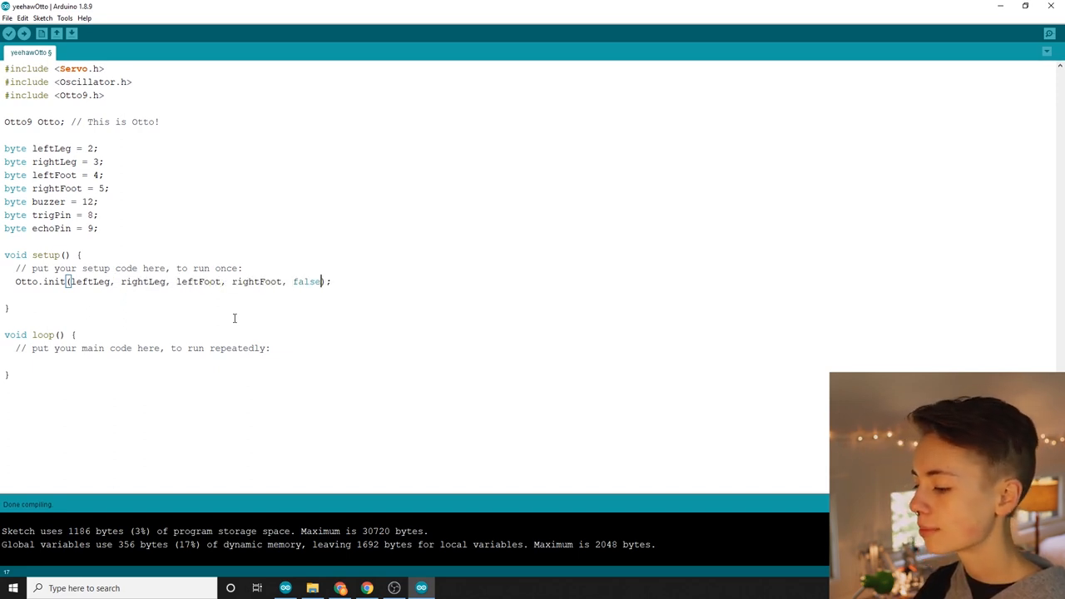
type(", 0, buzzer, t")
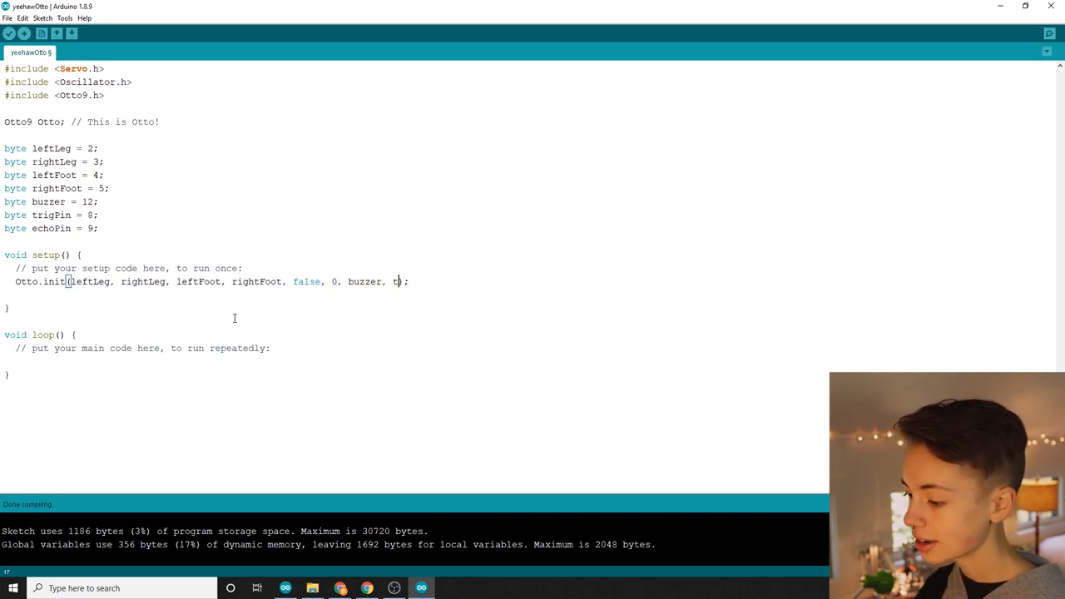
type("rigPin, e")
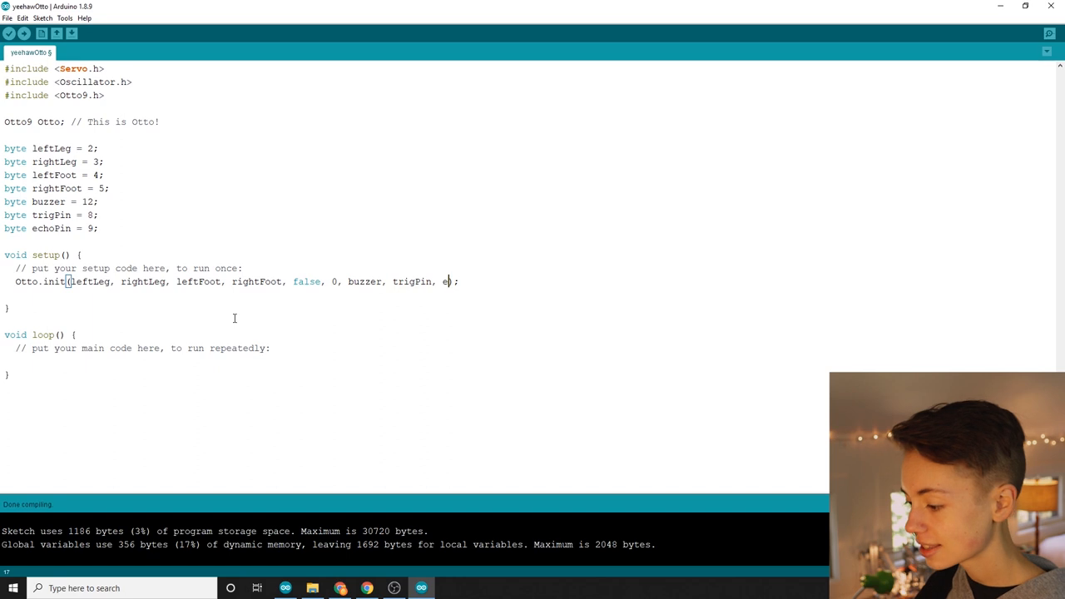
type("choPin")
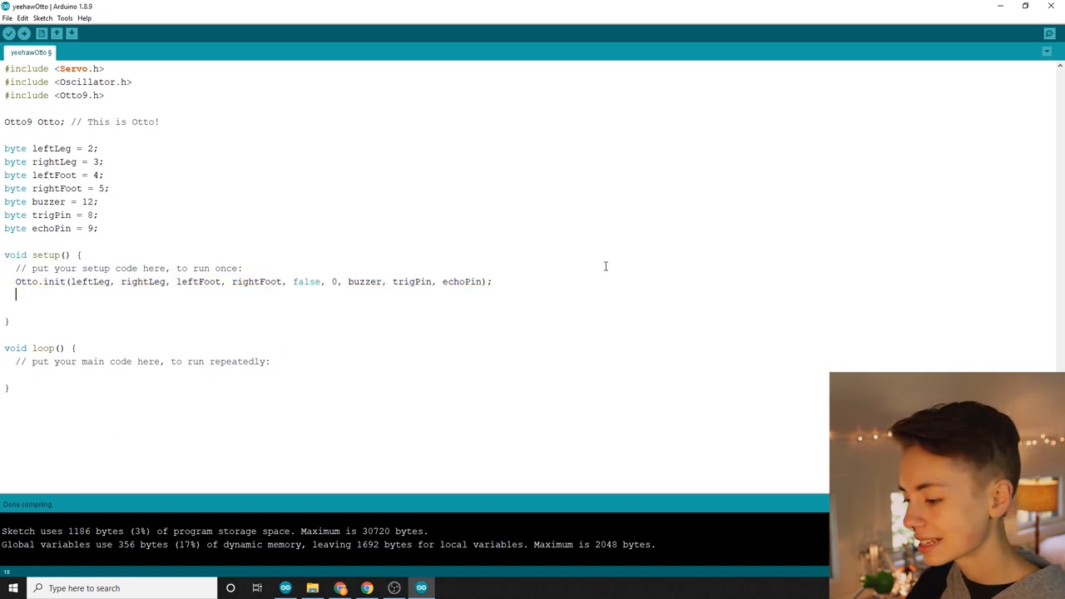
- Add 'Otto.home(); // reset servo positions' and delay(50); to setup()
type("Otto.h")
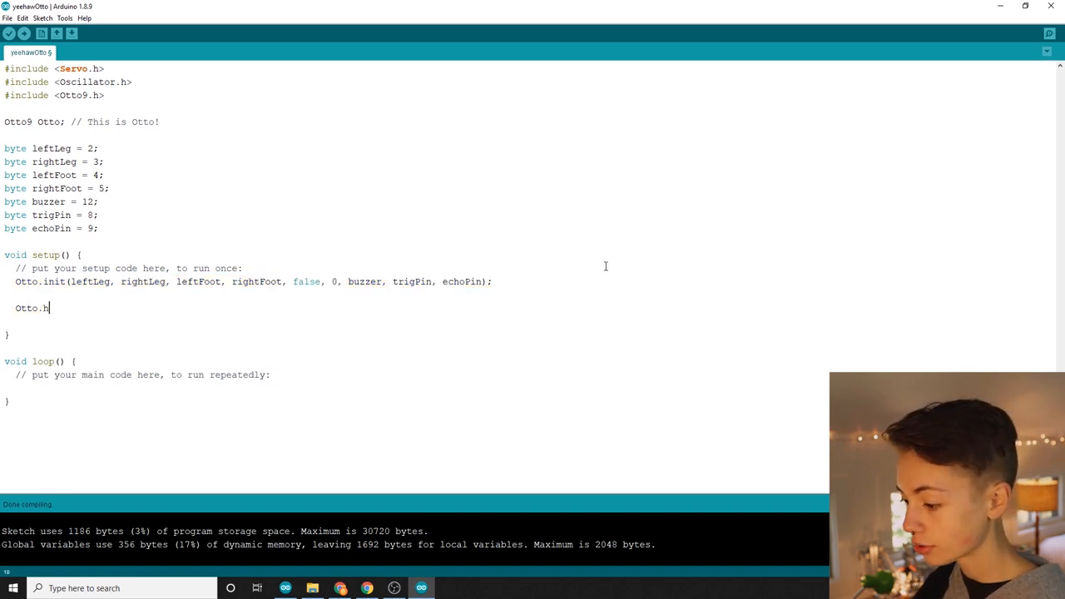
type("ome();")
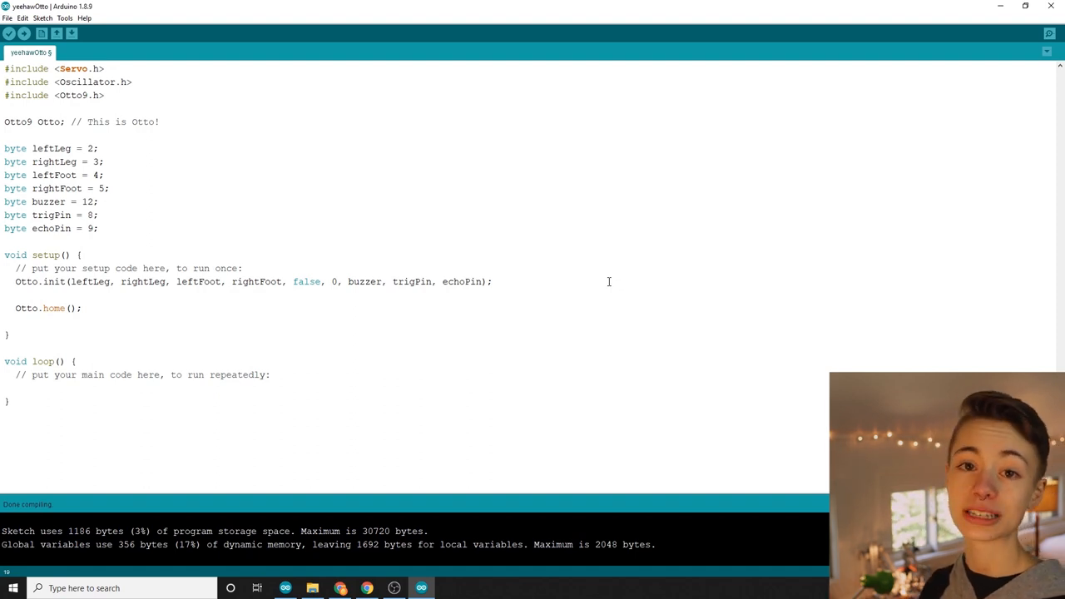
type("// reset servo positions")
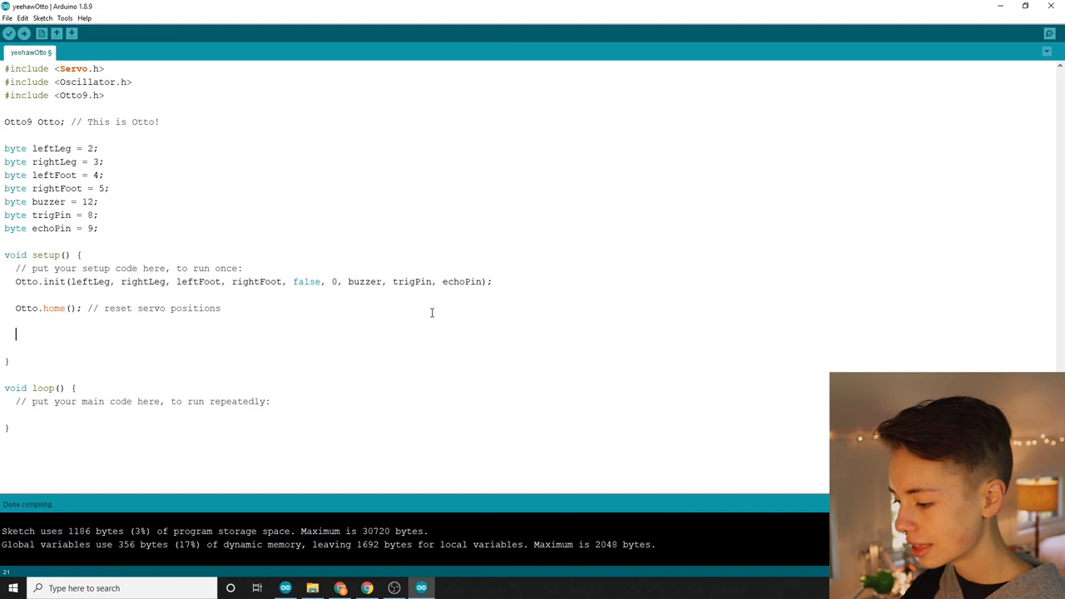
type("delay();")
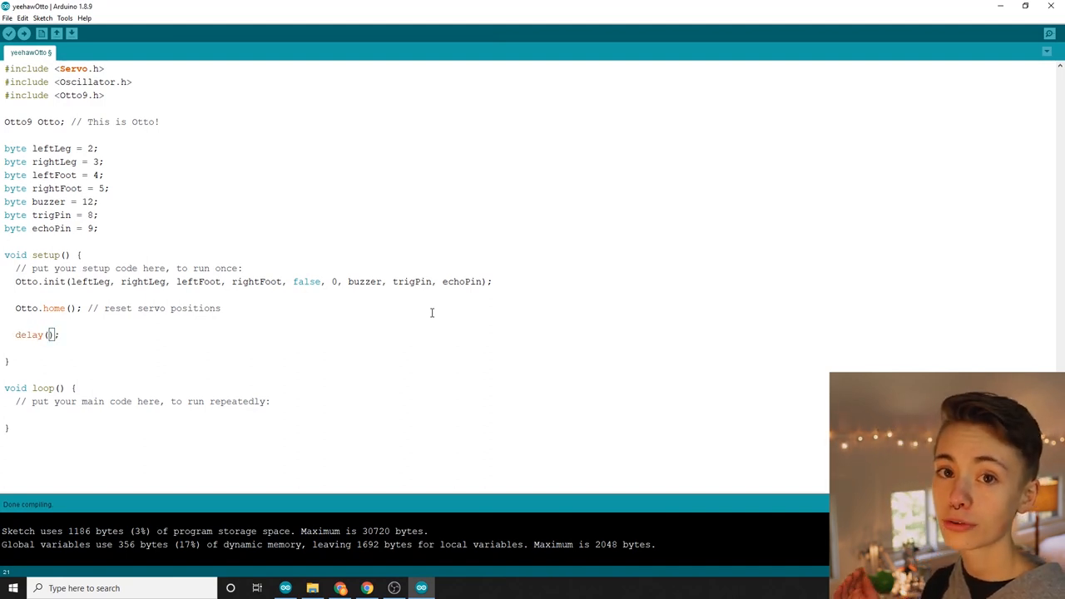
type("50")
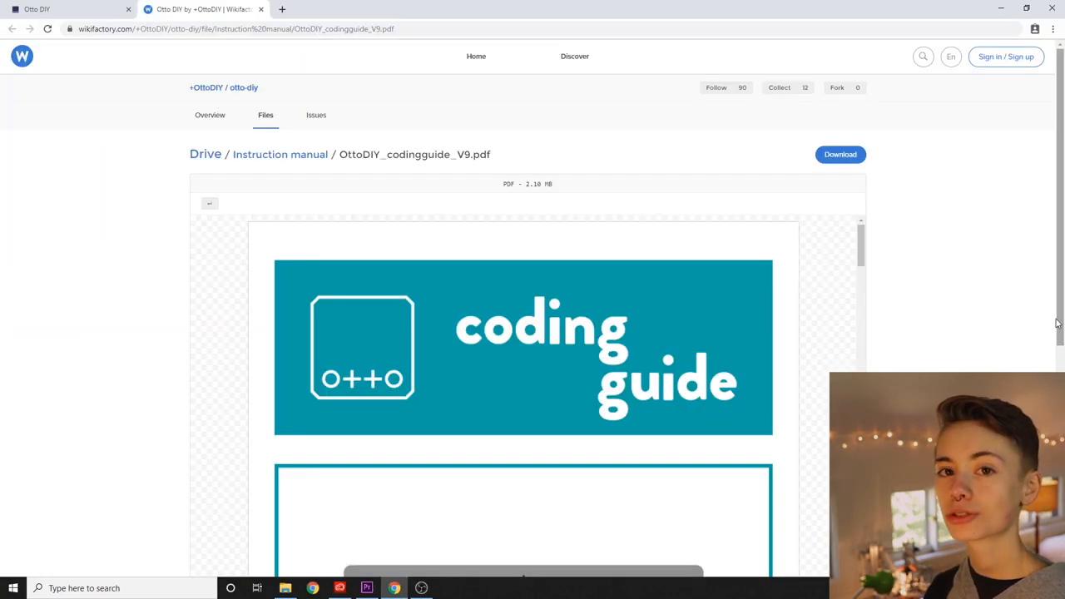
- Scroll through the coding guide's move and gesture function pages, then return to the sketch
scroll("down", 3)
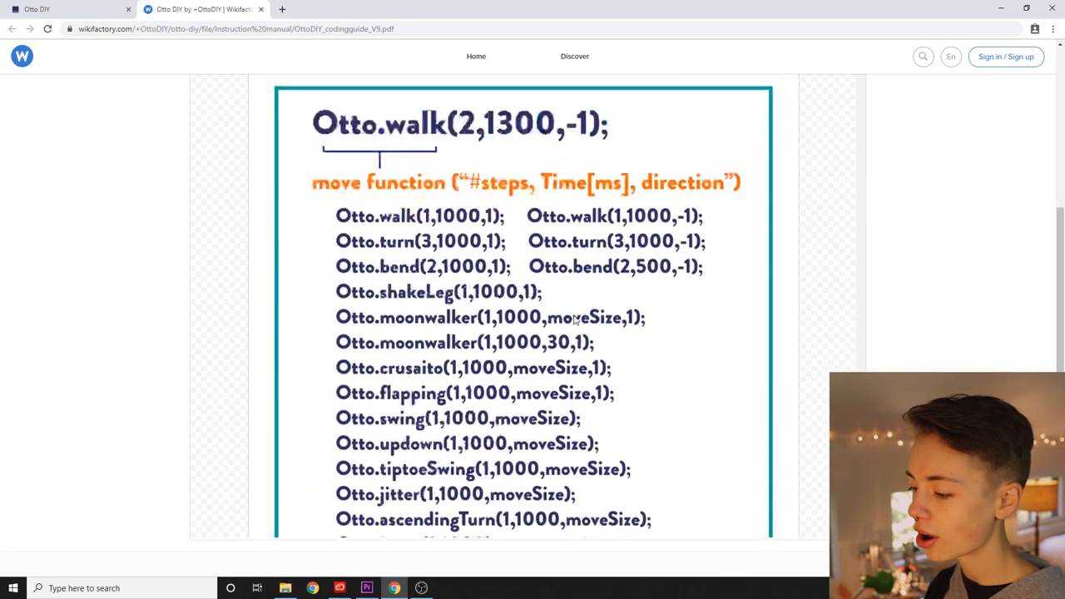
scroll("down", 3)
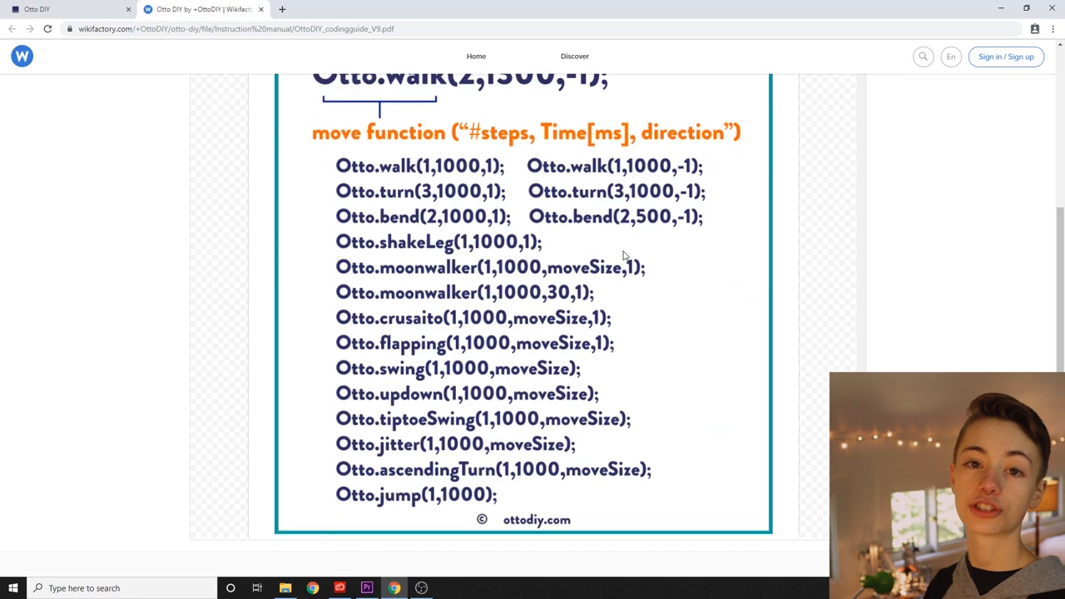
scroll("down", 3)
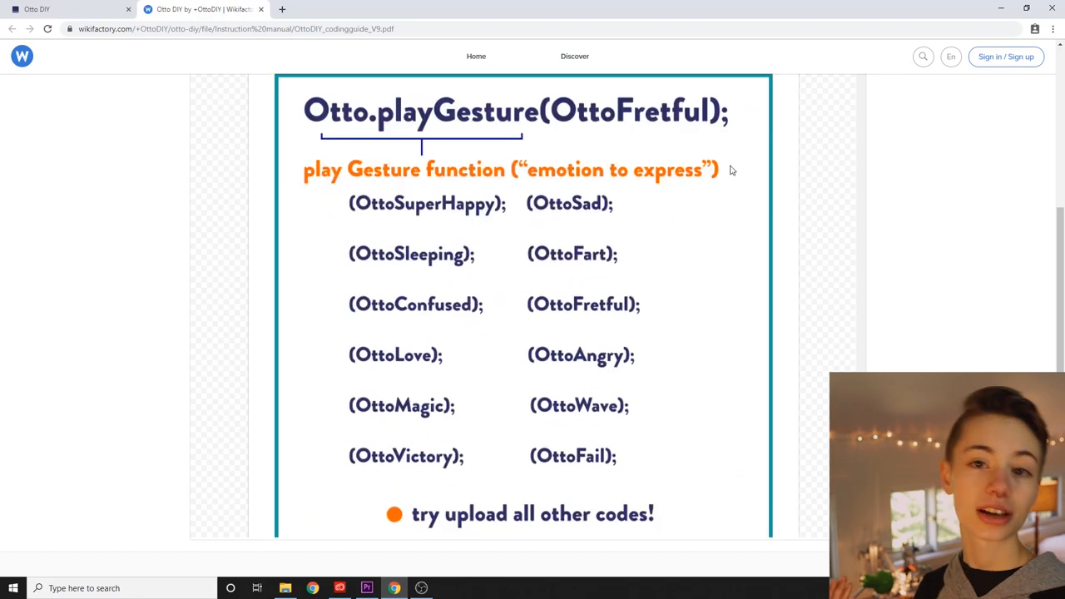
mouse_move(282, 198)
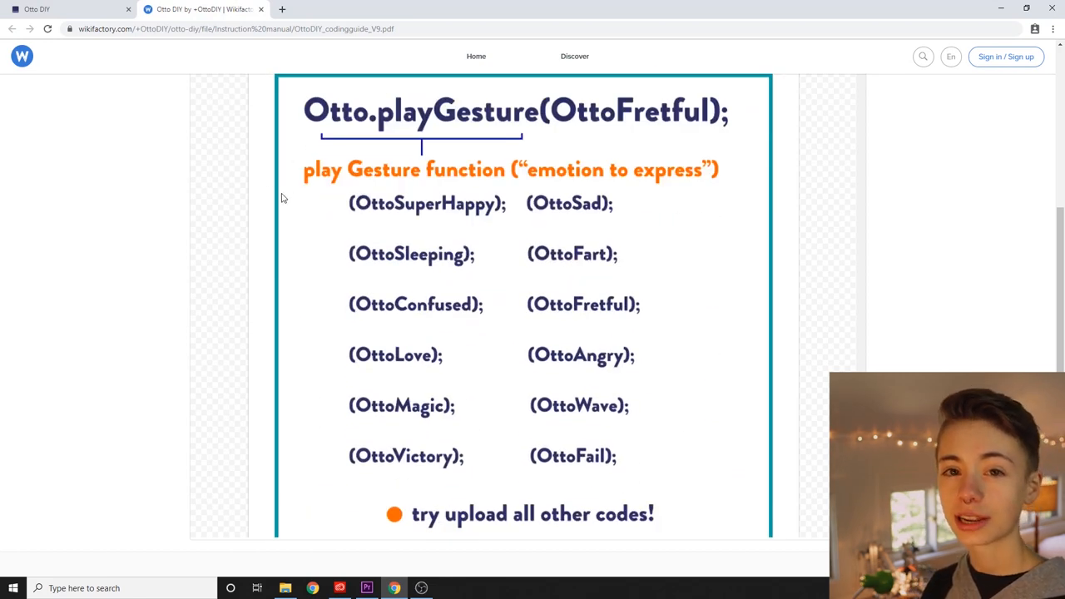
scroll("up", 3)
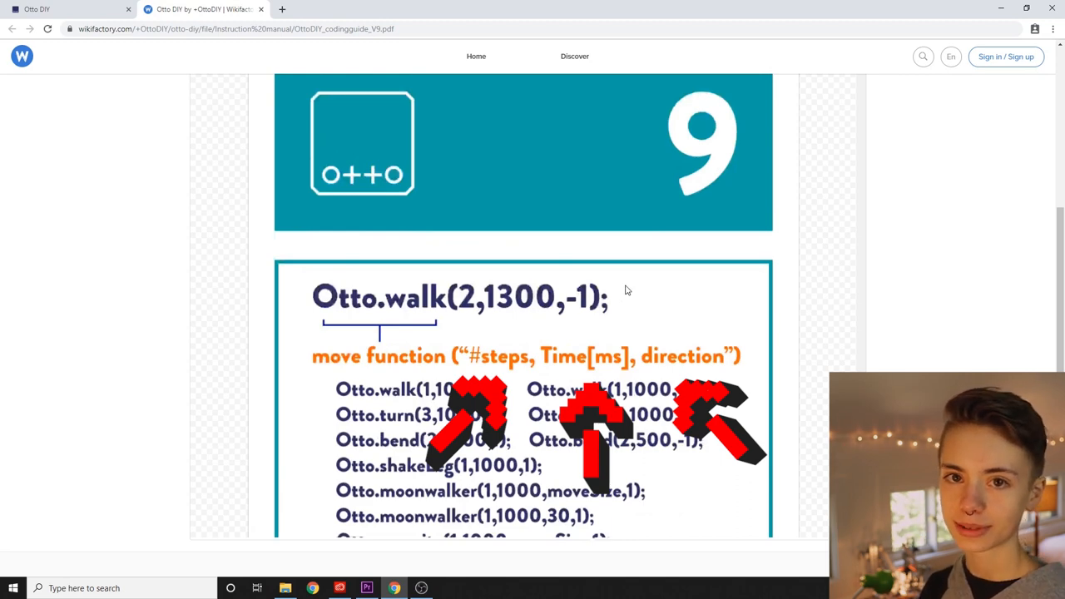
left_click(420, 588)
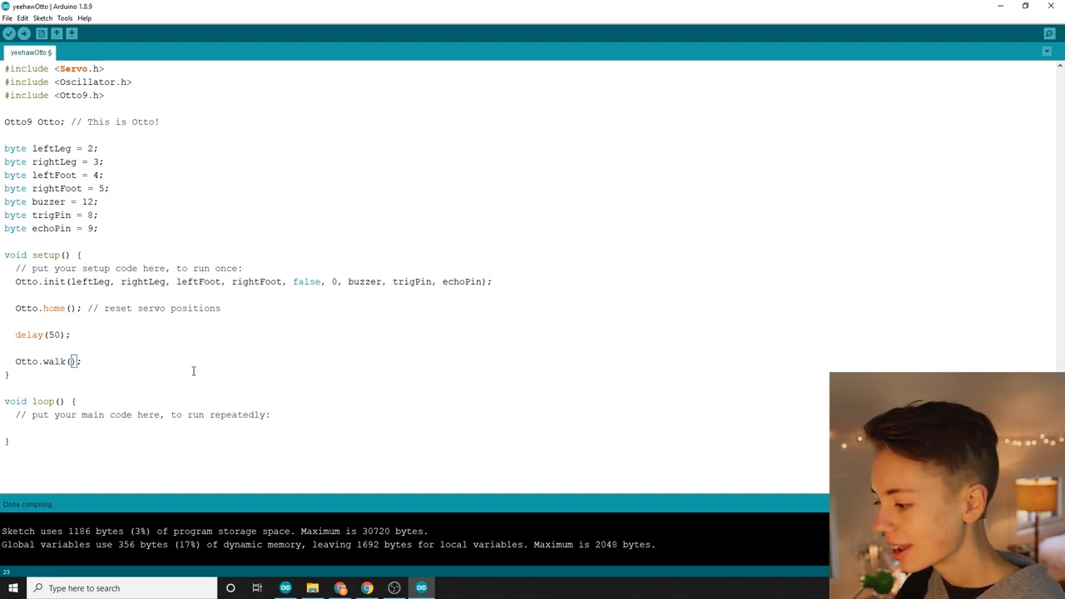
- Type trial Otto.walk arguments 3, 1000, 1 in setup()
type("3,")
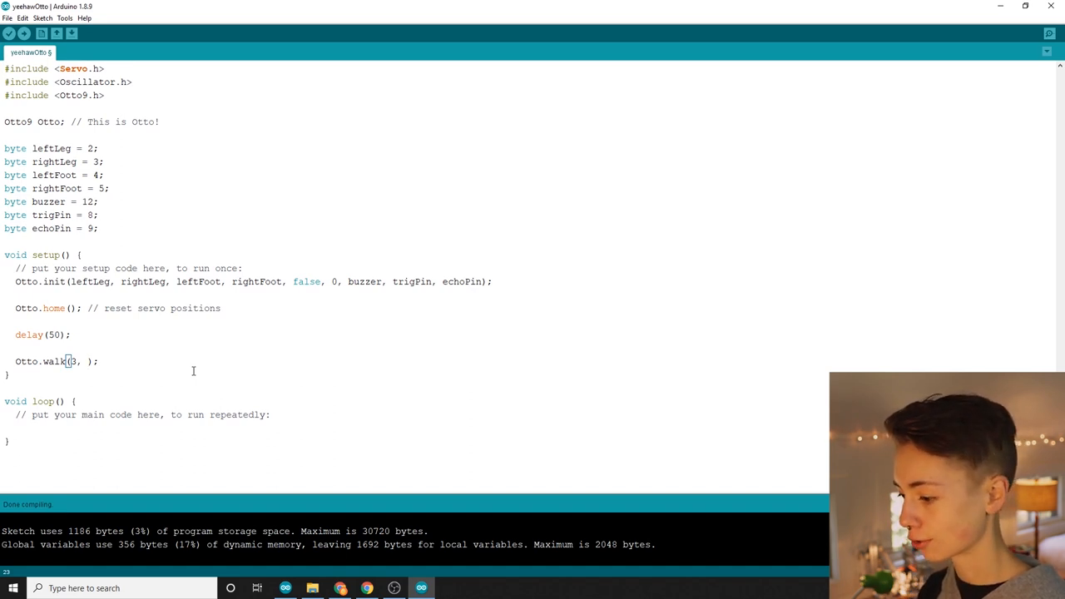
type("1000, 1")
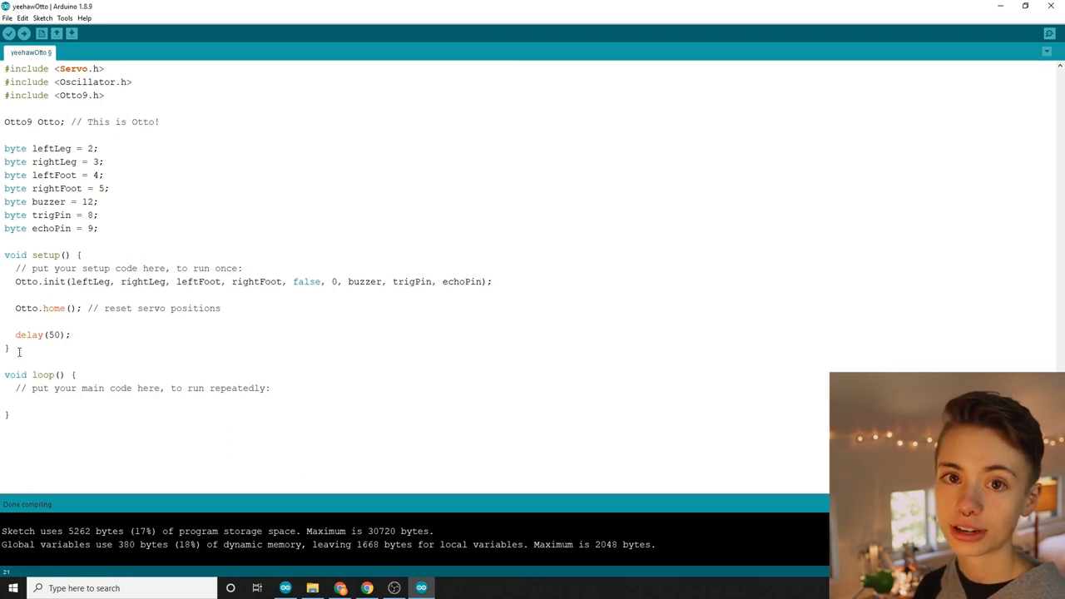
- Declare globals bool obstacleDetected and int distance = 0 below the echoPin declaration
left_click(99, 229)
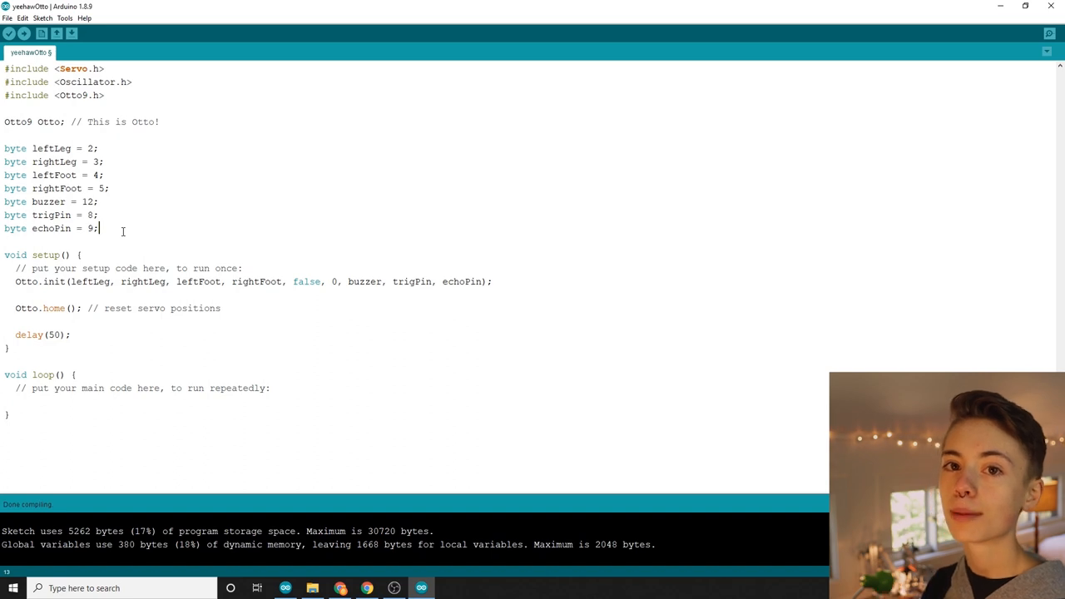
type("bool")
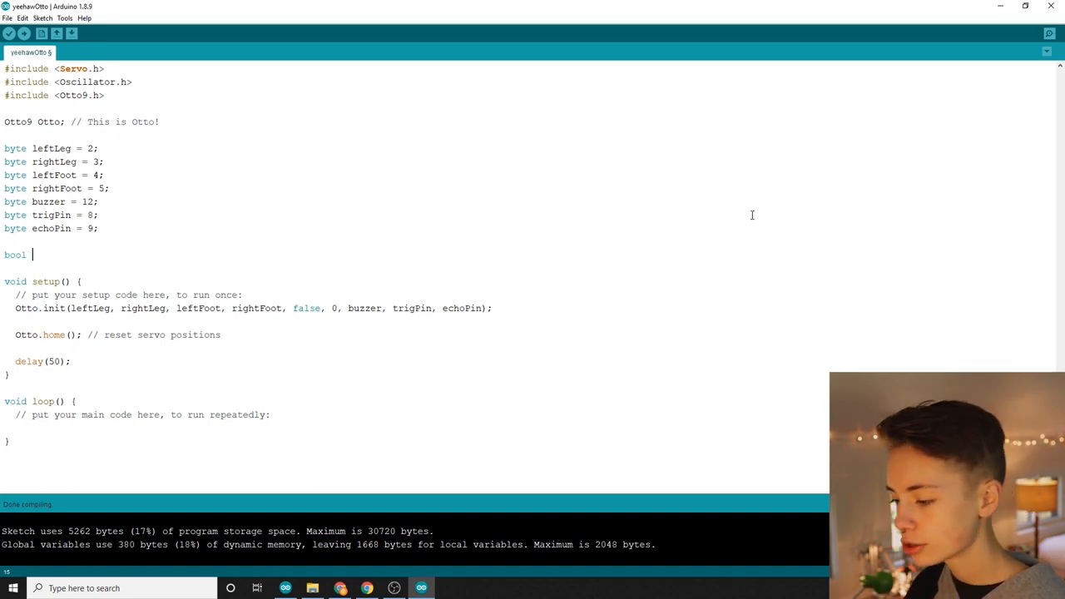
type("obstacleDetected = false;")
type("in")
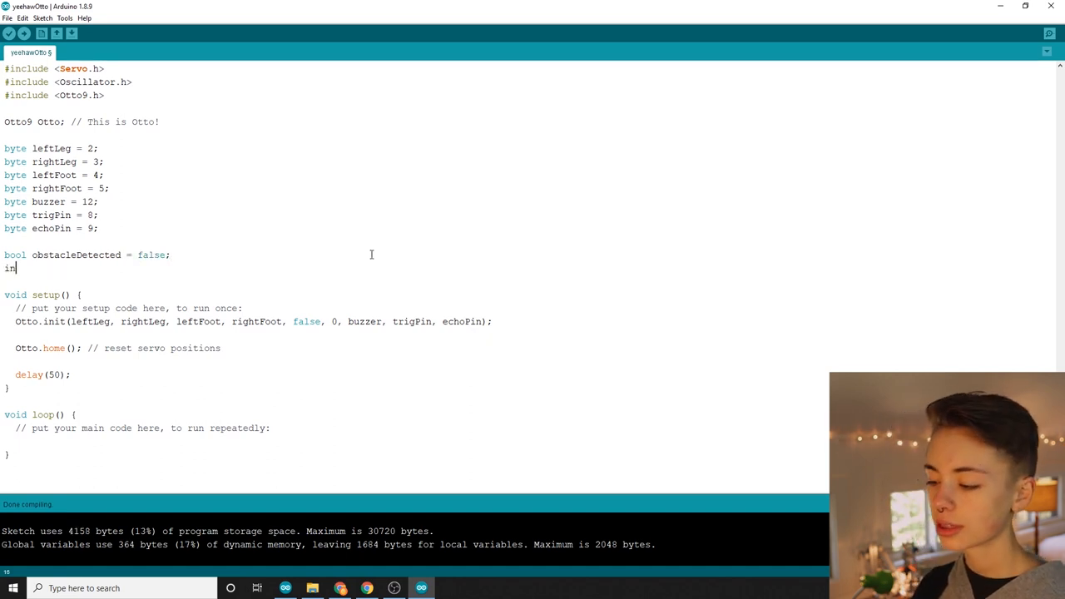
type("t dis")
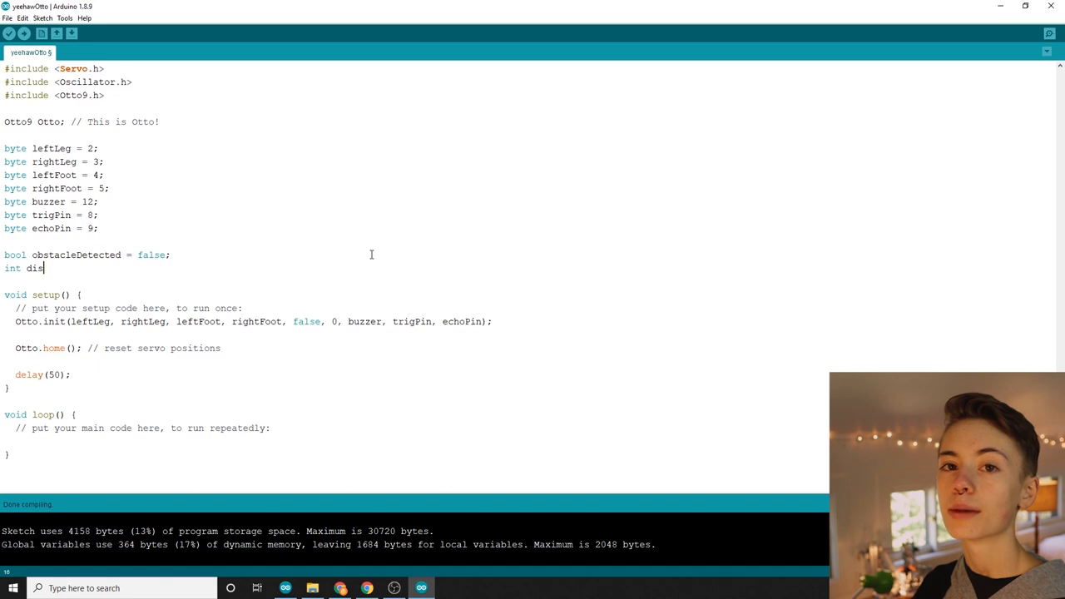
type("tance")
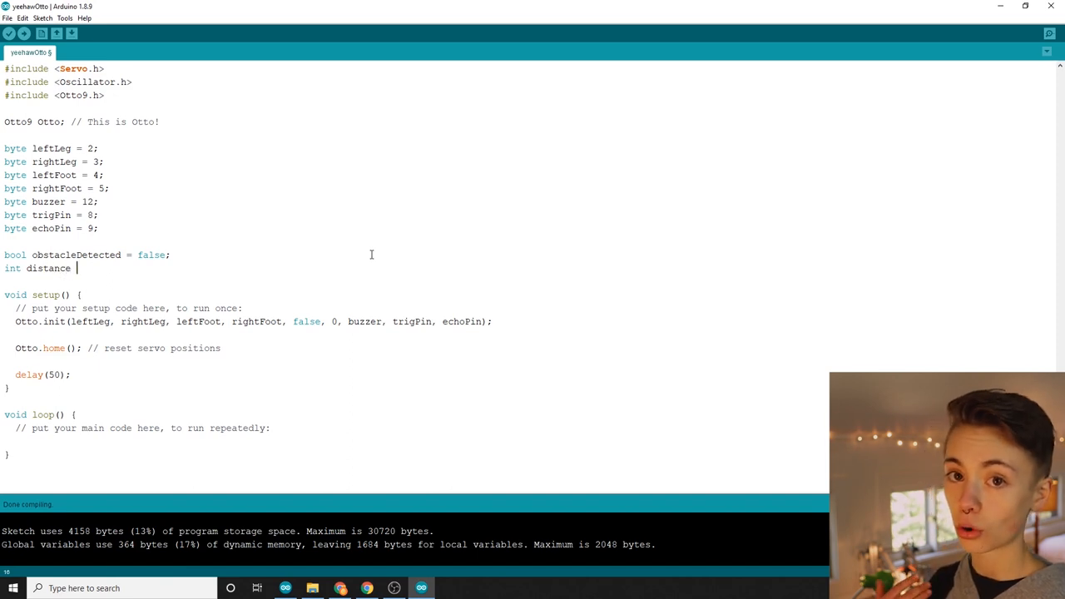
type("=")
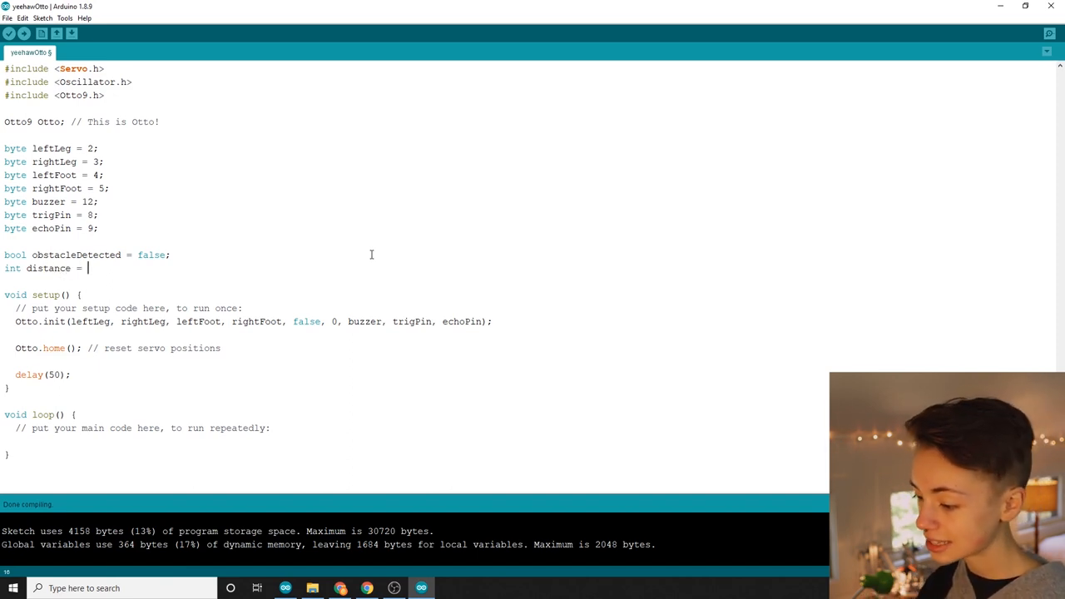
type("0;")
left_click(414, 441)
type("distance")
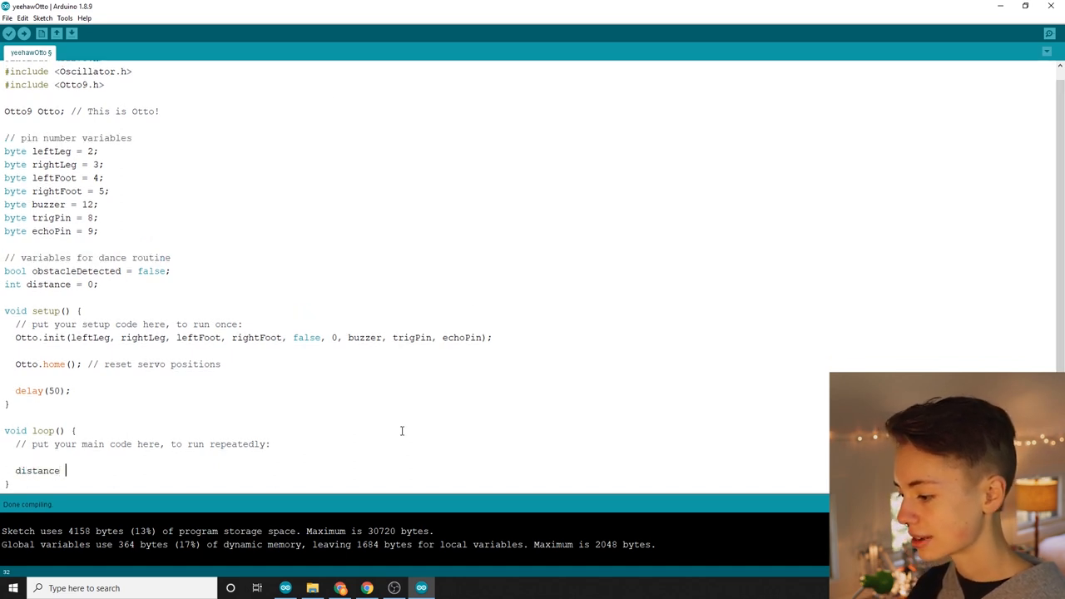
- In loop(), assign distance = Otto.getDistance() and call danceParty() when distance < 200
type("= Otto.")
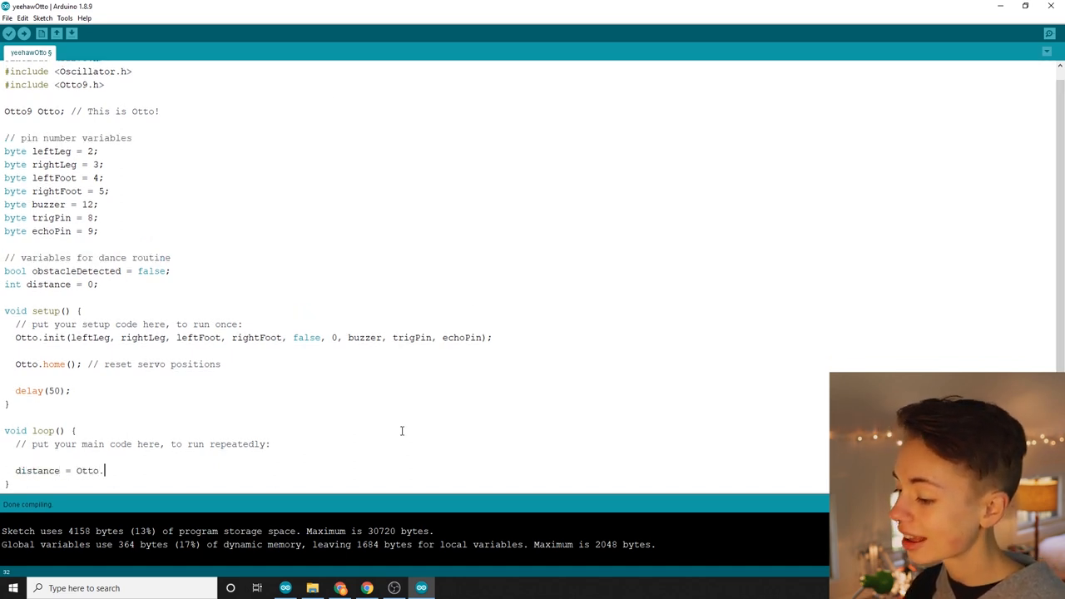
type("getDistanc")
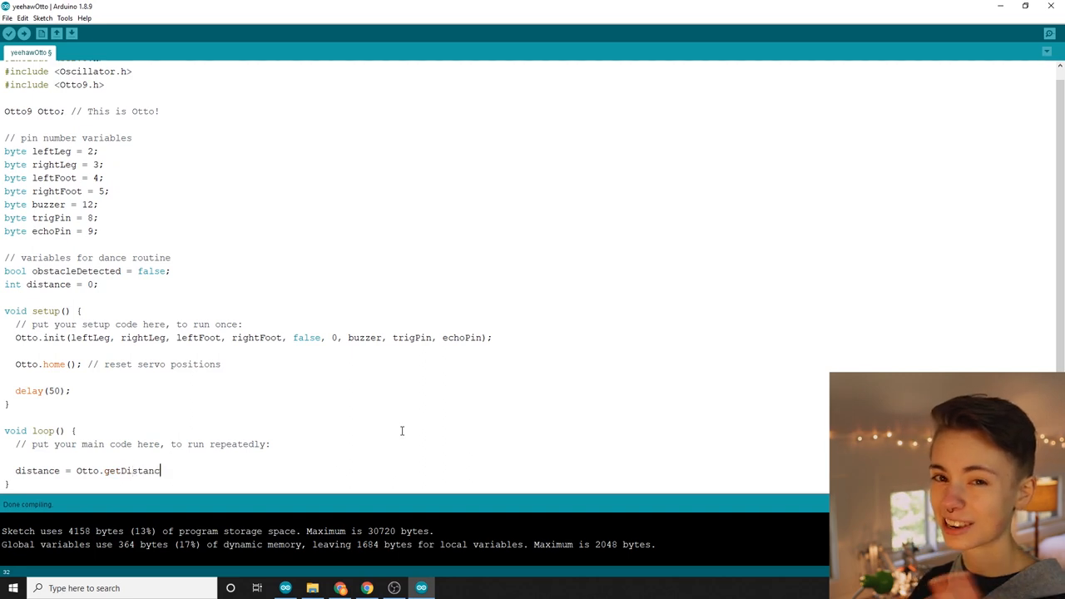
type("();")
type("} else")
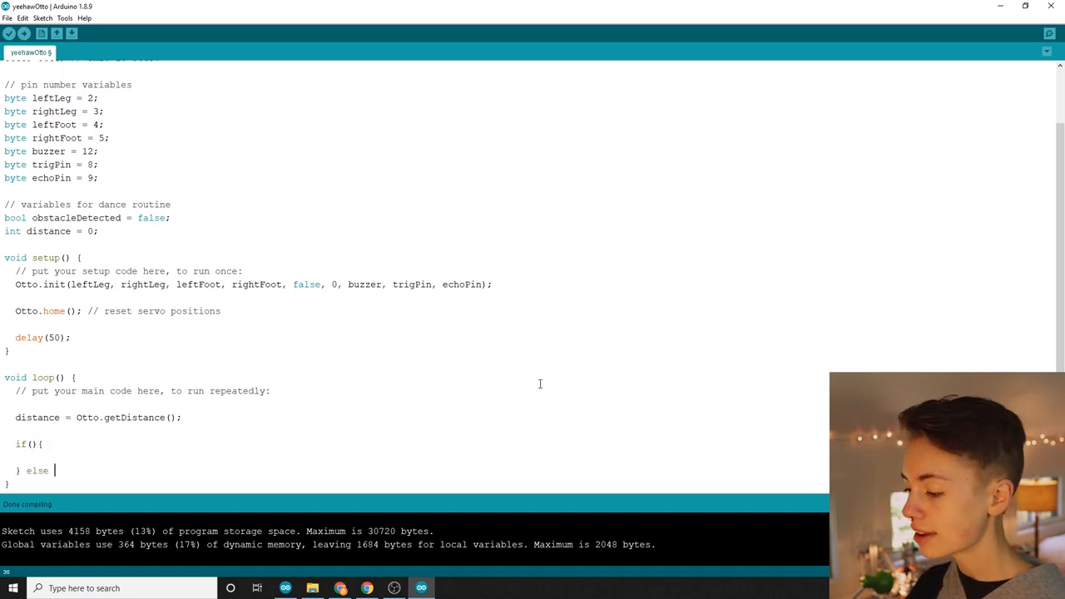
type("dis")
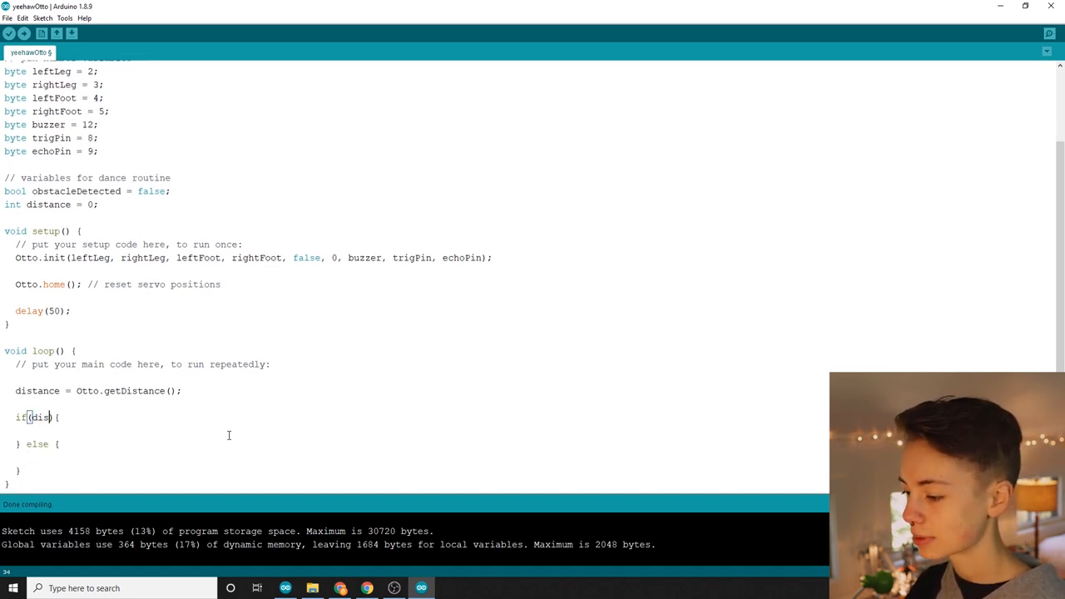
type("tance")
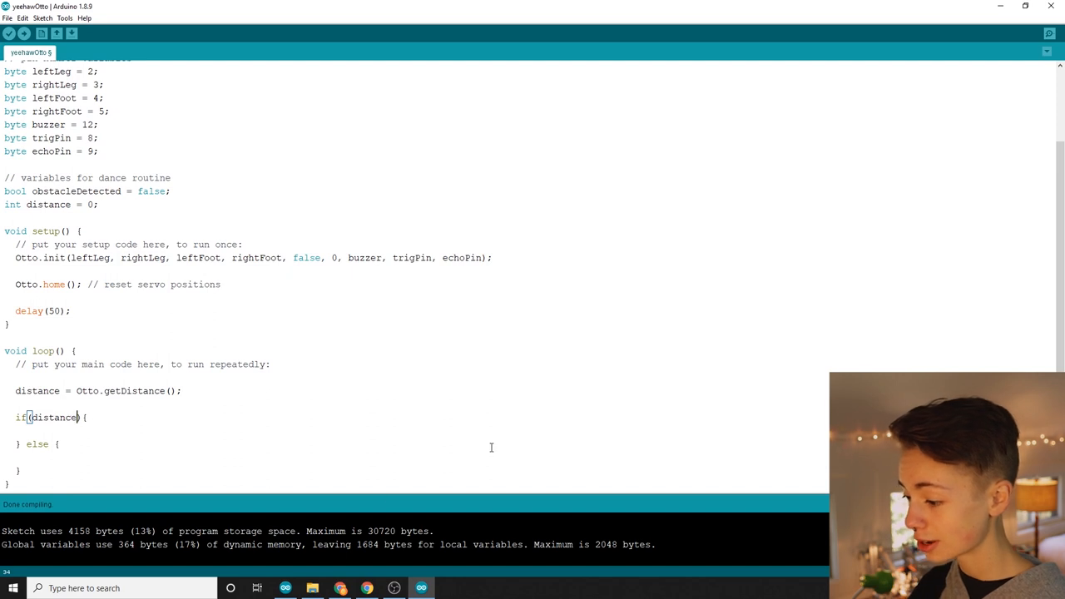
type("< 200")
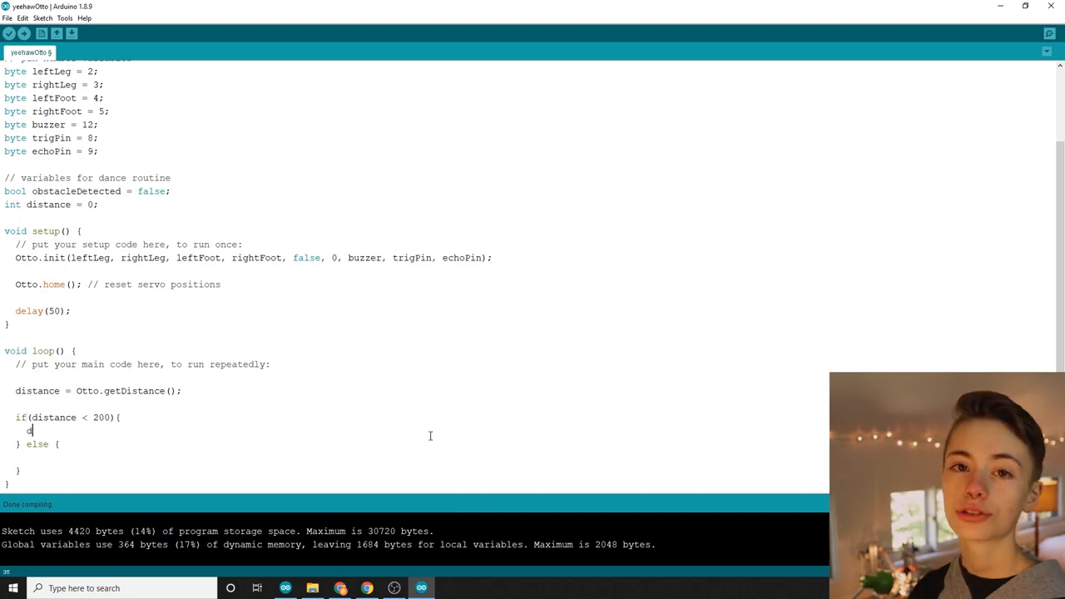
type("anceParty();")
left_click(124, 217)
type("// forward declarations")
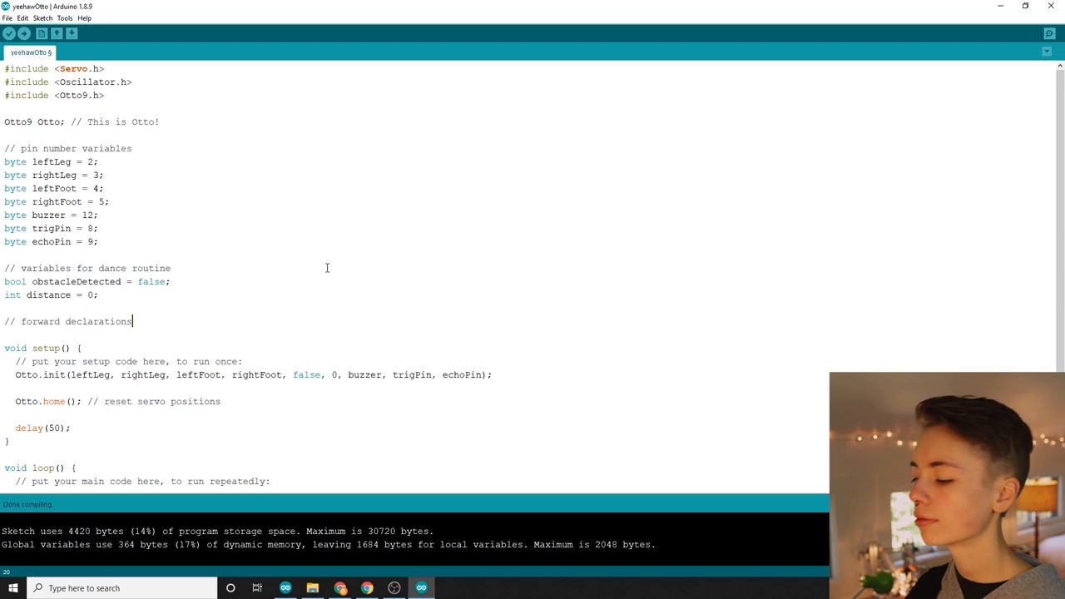
- Fill danceParty() with Otto.walk(3, 1000), Otto.home, Otto.turn(2, 800, -1) and Otto.playGesture calls
scroll("down", 3)
type("void danceParty();")
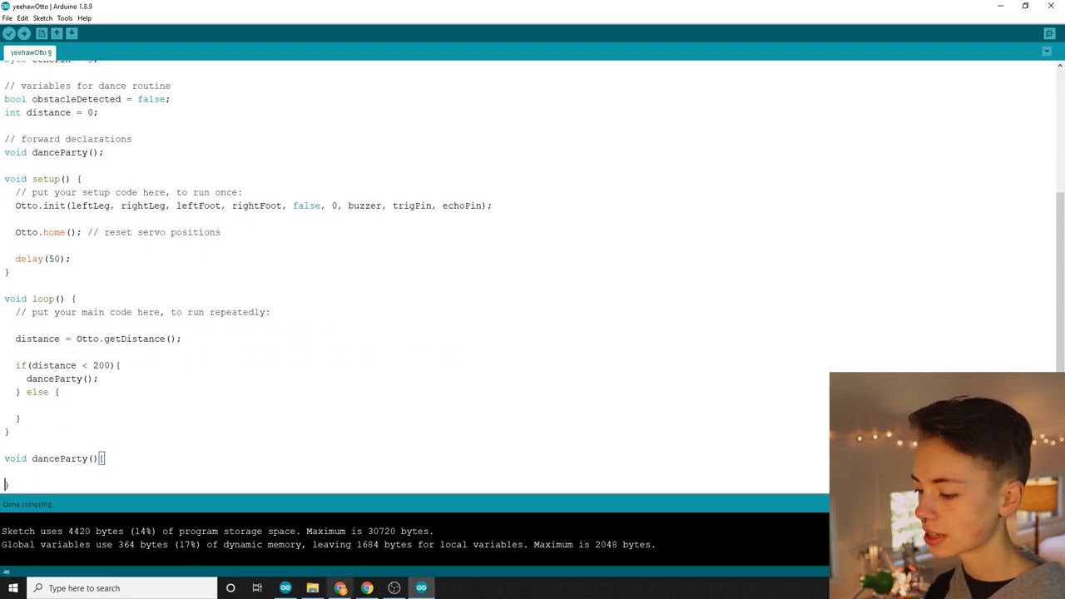
type("Otto.walk(3, 1000);")
type("delay(300);")
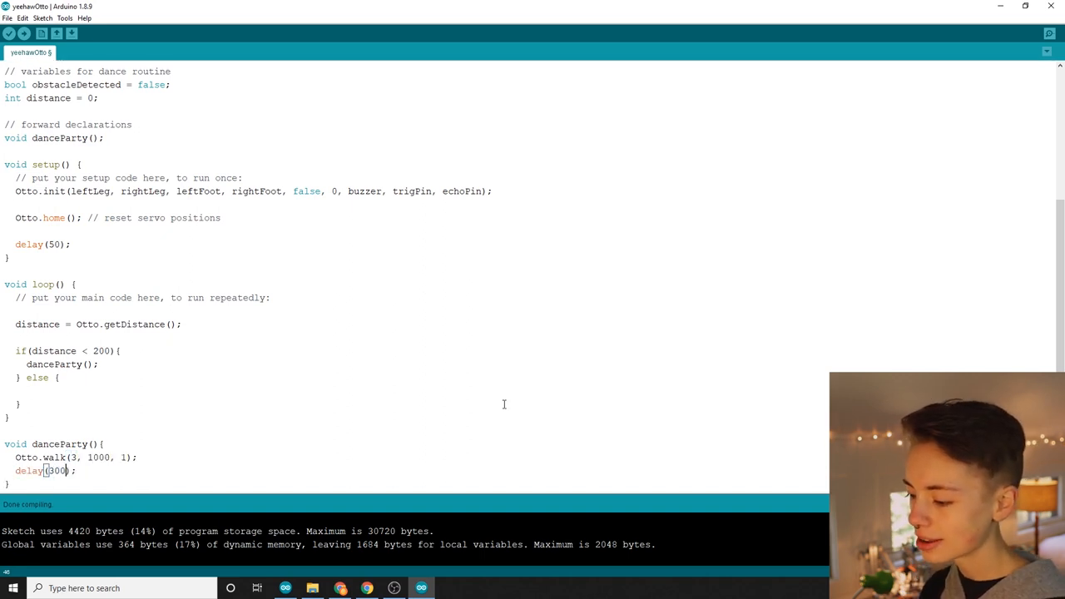
type("Otto.home();")
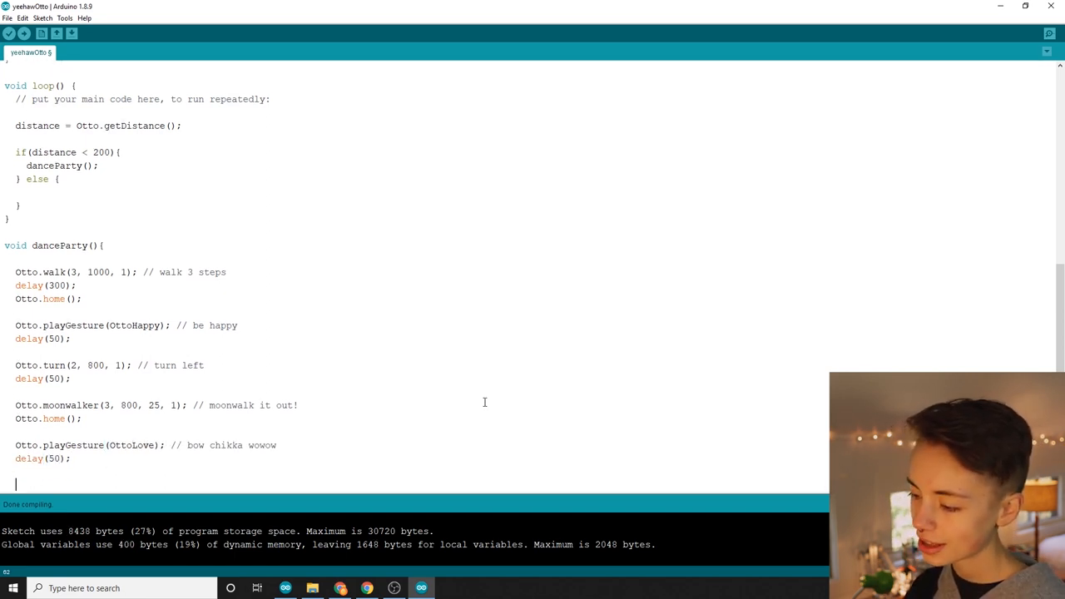
type("Otto.turn(2, 800, -1); // turn right")
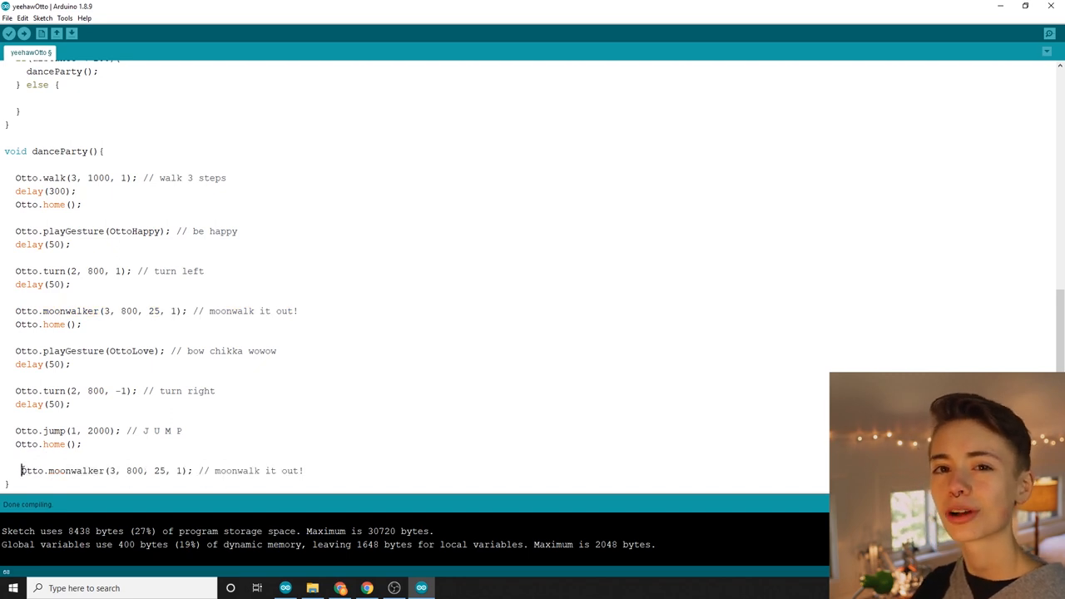
type("Otto.playGesture();")
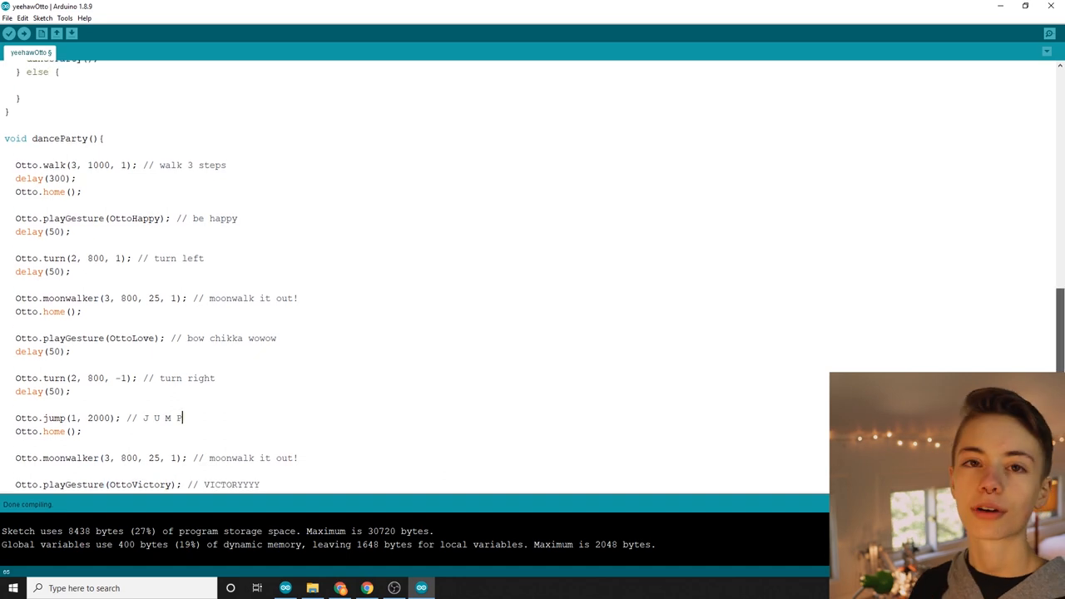
- Type Otto.walk(1, 1000, 1); inside the else braces of loop()
scroll("up", 3)
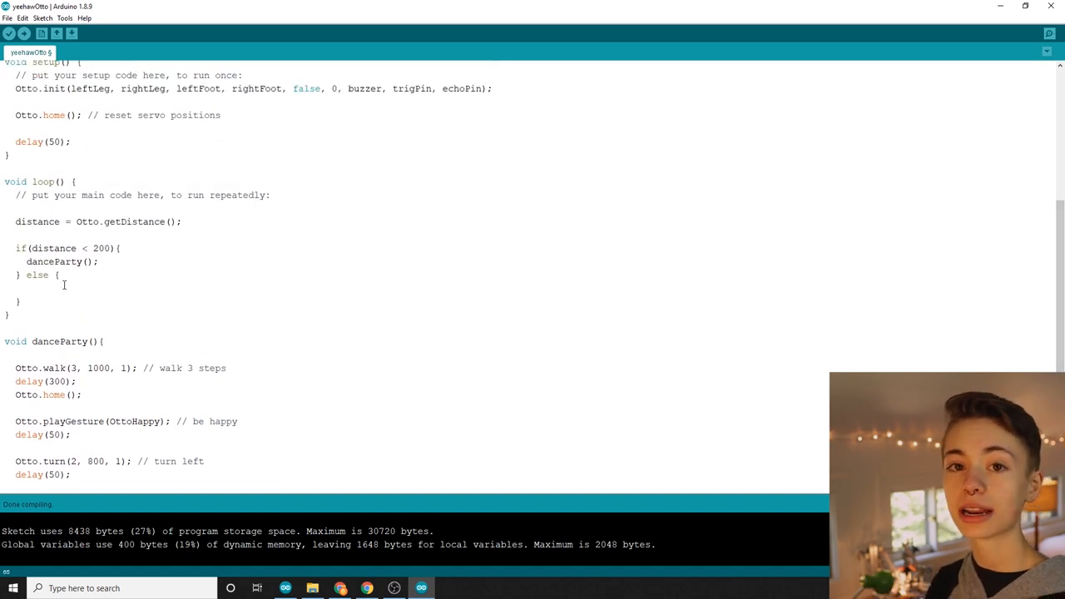
type("Otto.wa")
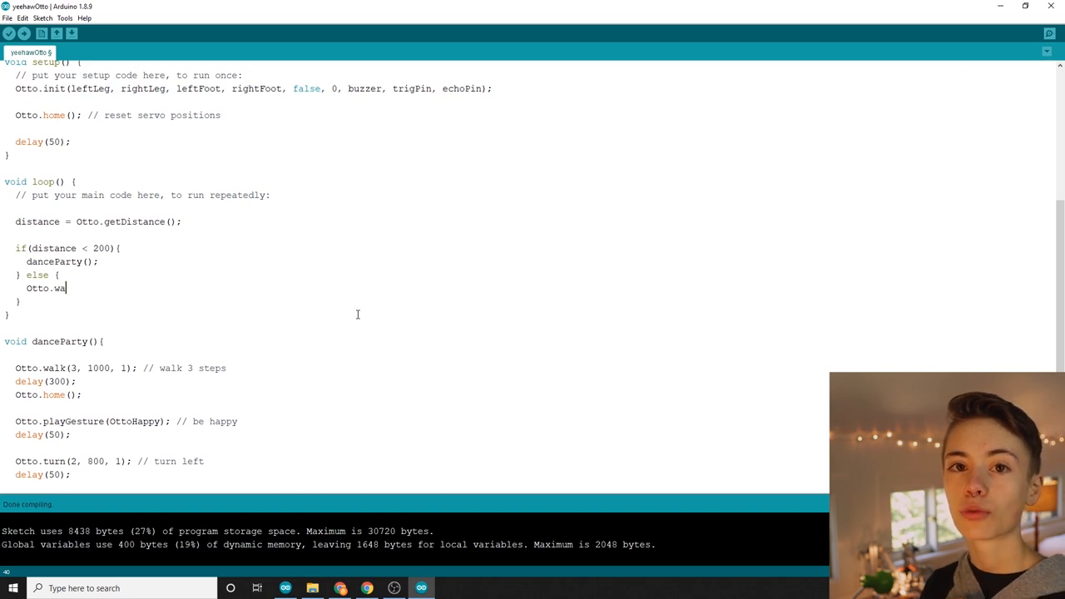
type("lk();")
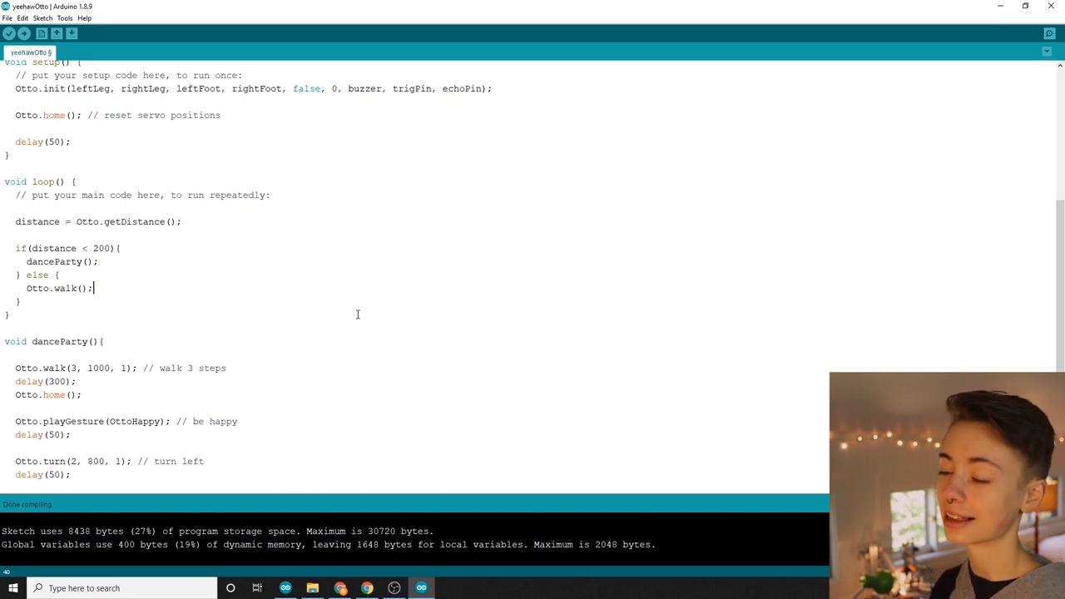
type("1, 1000, 1")
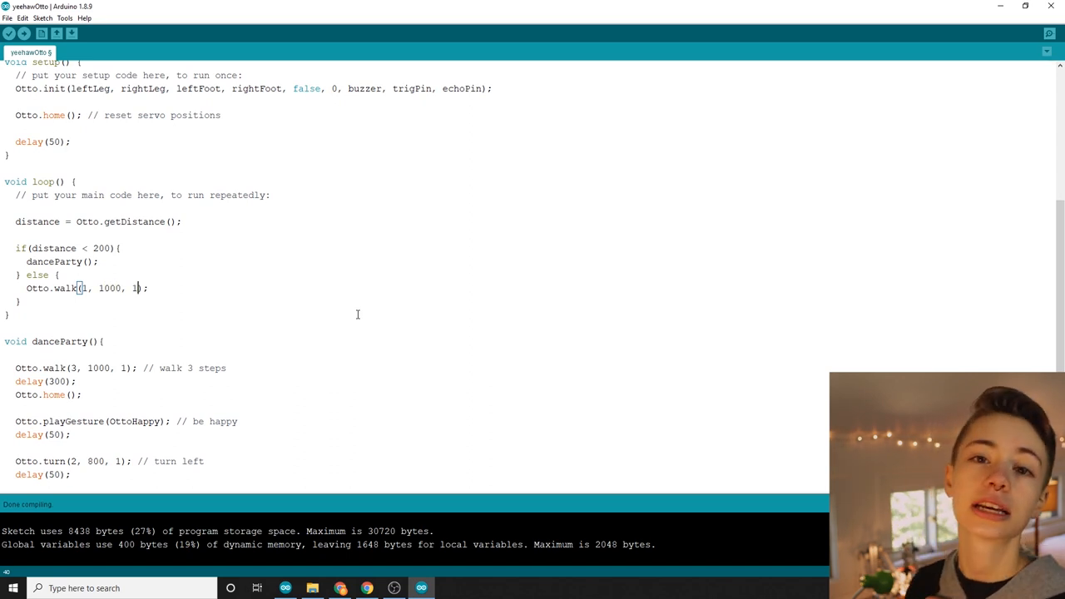
left_click(64, 17)
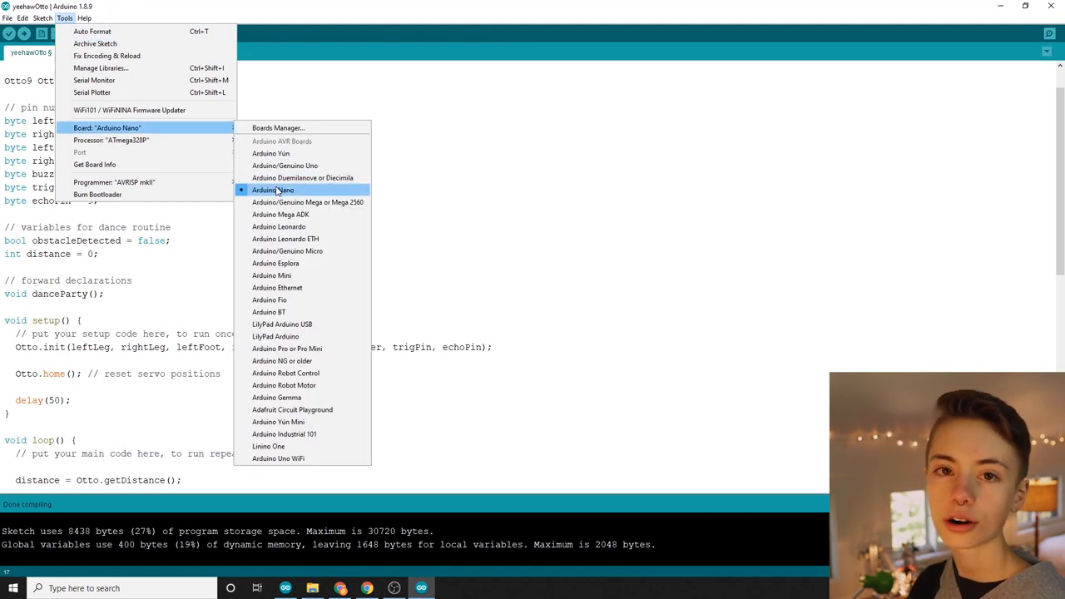
- Select Arduino Nano as the target board, then search Windows for Device Manager
left_click(272, 189)
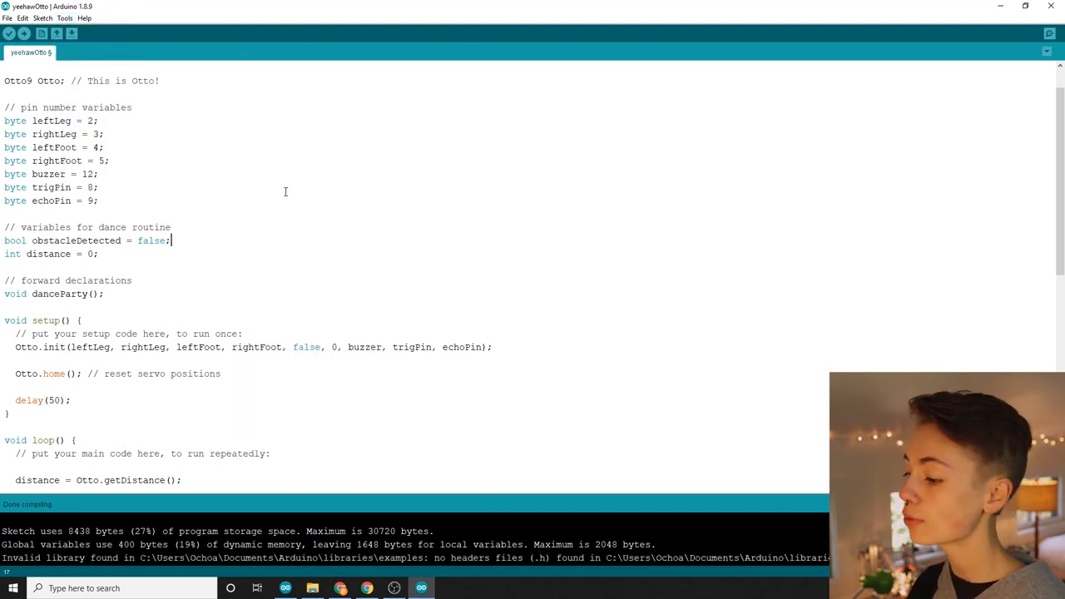
type("devi")
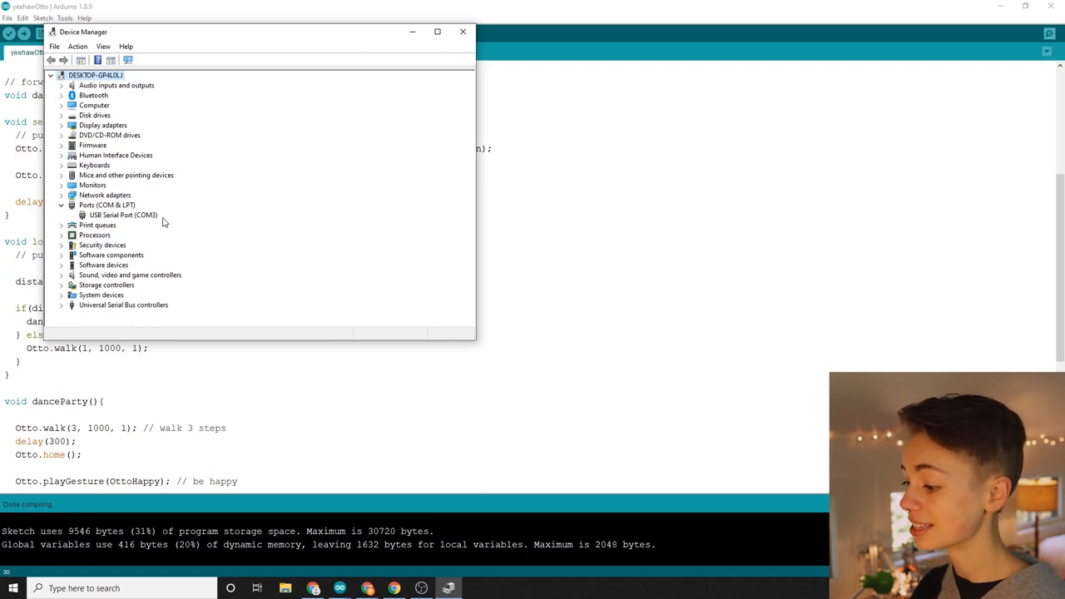
mouse_move(144, 214)
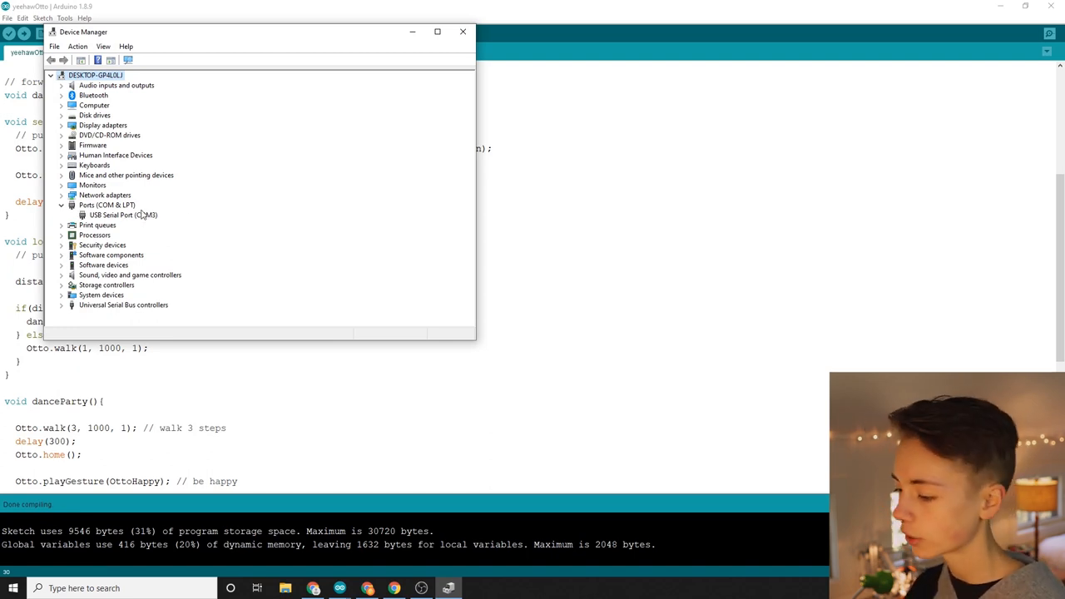
- Set the upload port to COM3 from the Tools menu
left_click(64, 17)
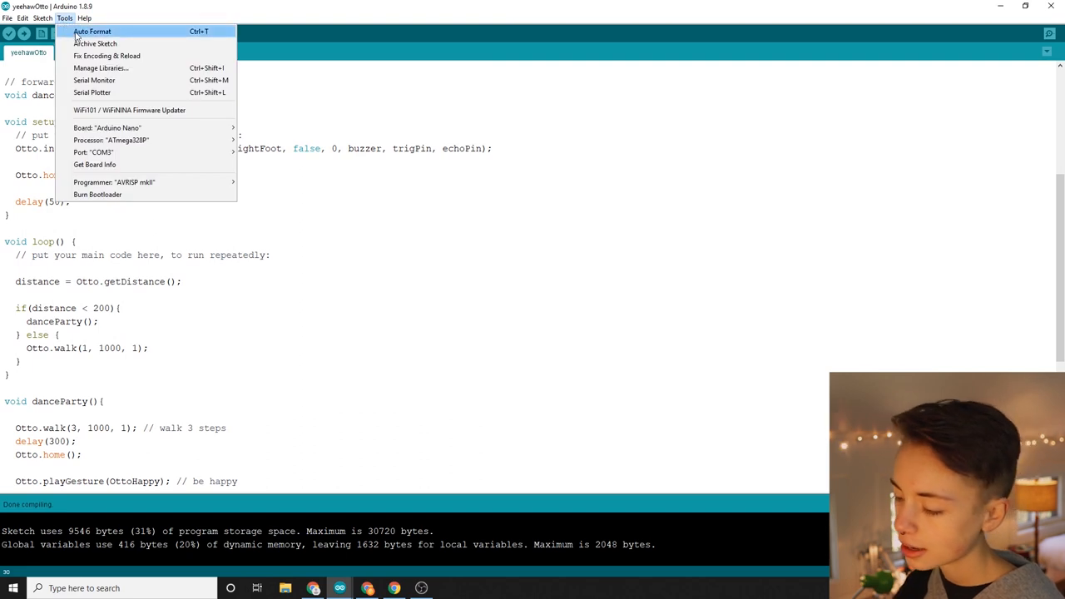
mouse_move(92, 152)
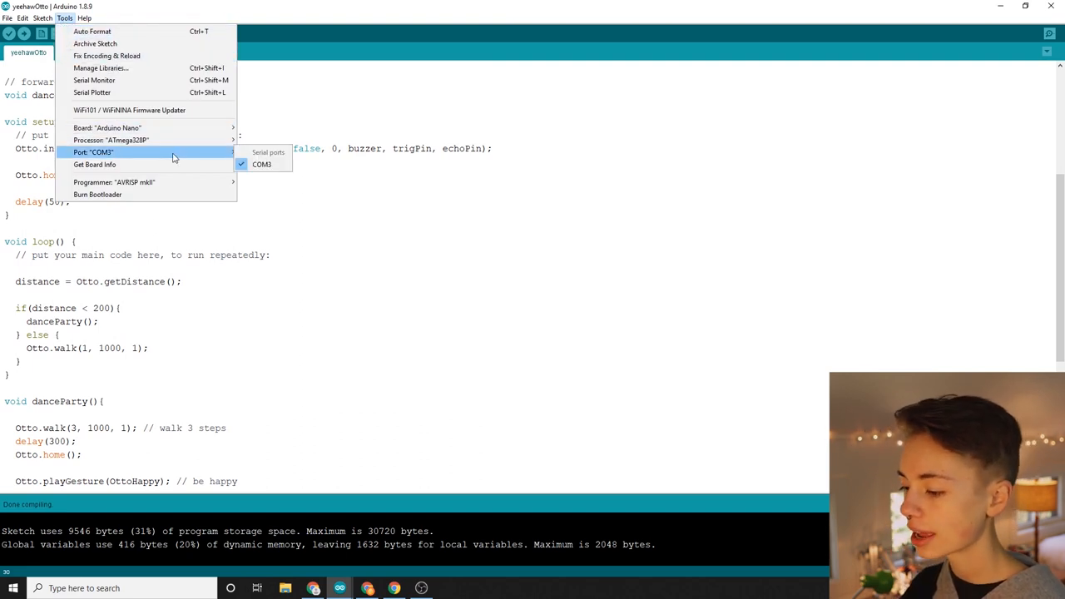
mouse_move(272, 150)
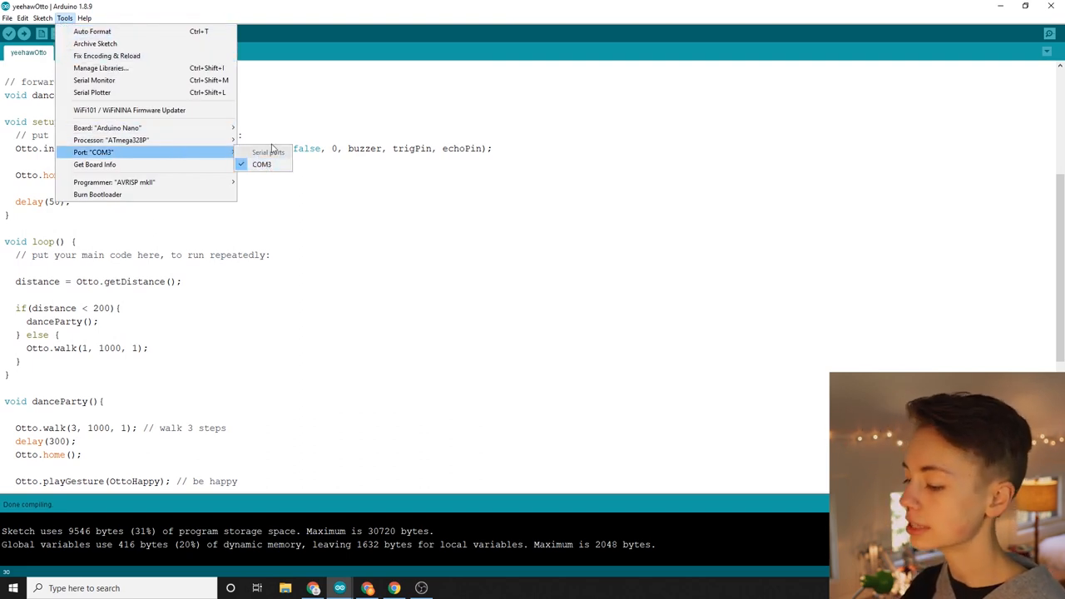
left_click(24, 33)
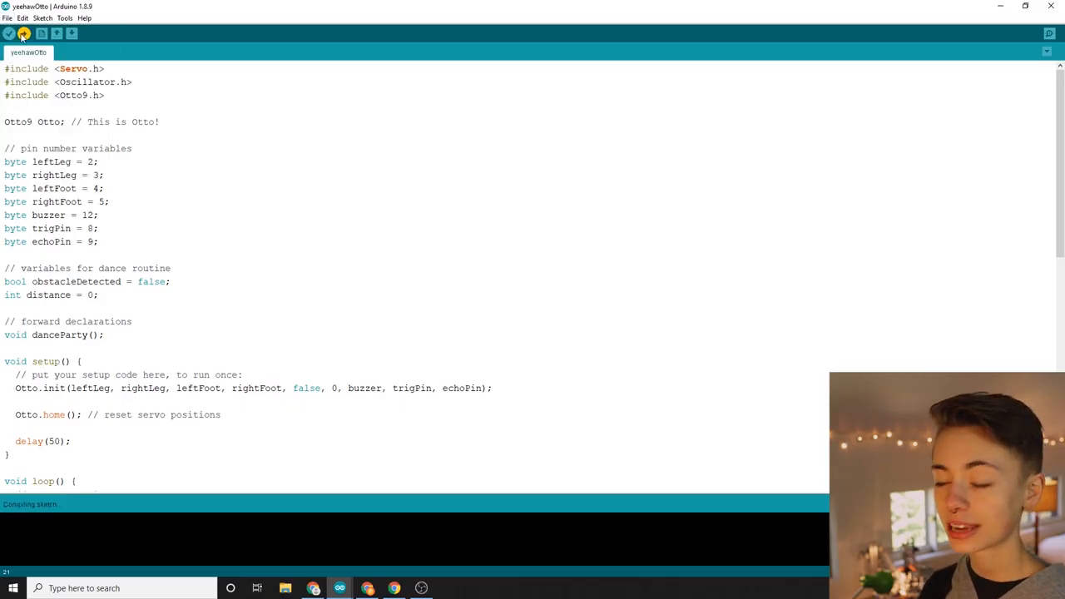